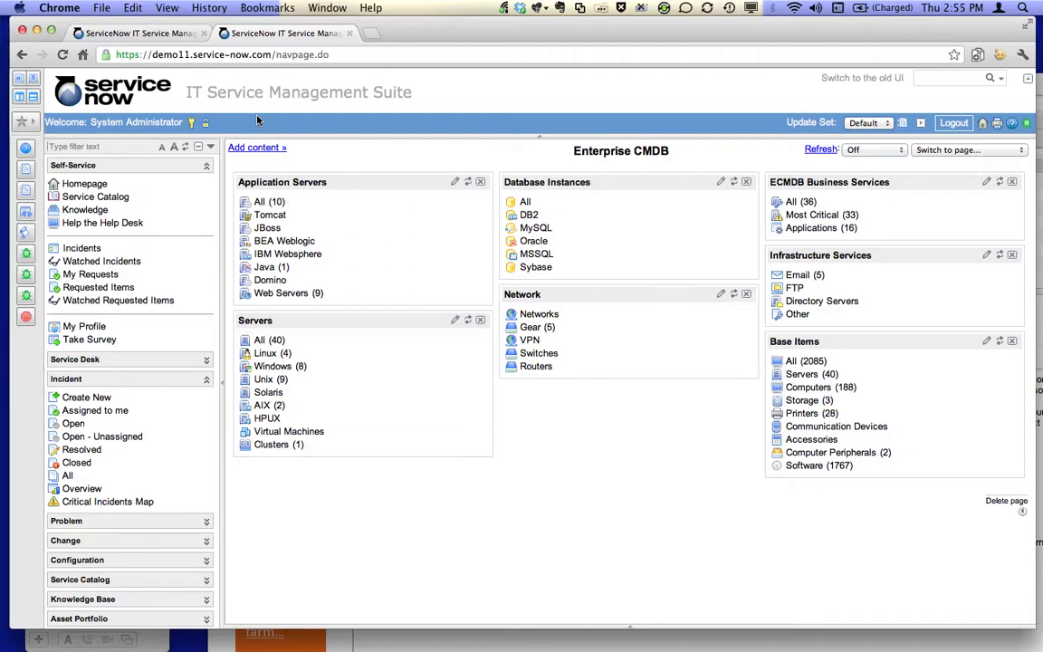
{"action": "mouse_move", "coordinate": [253, 120]}
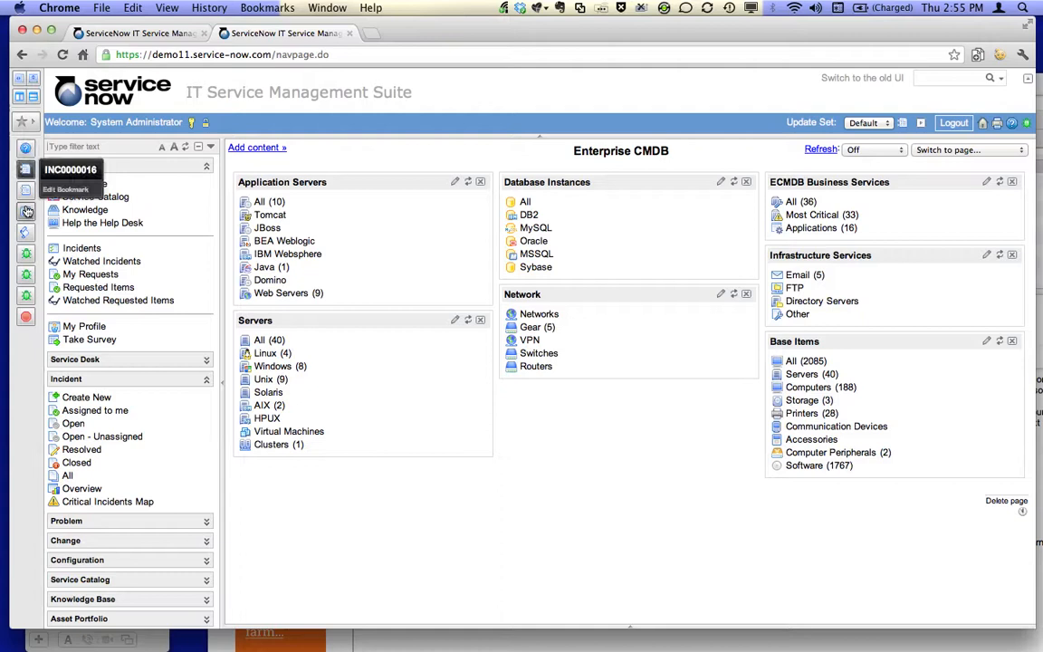
{"action": "mouse_move", "coordinate": [26, 210]}
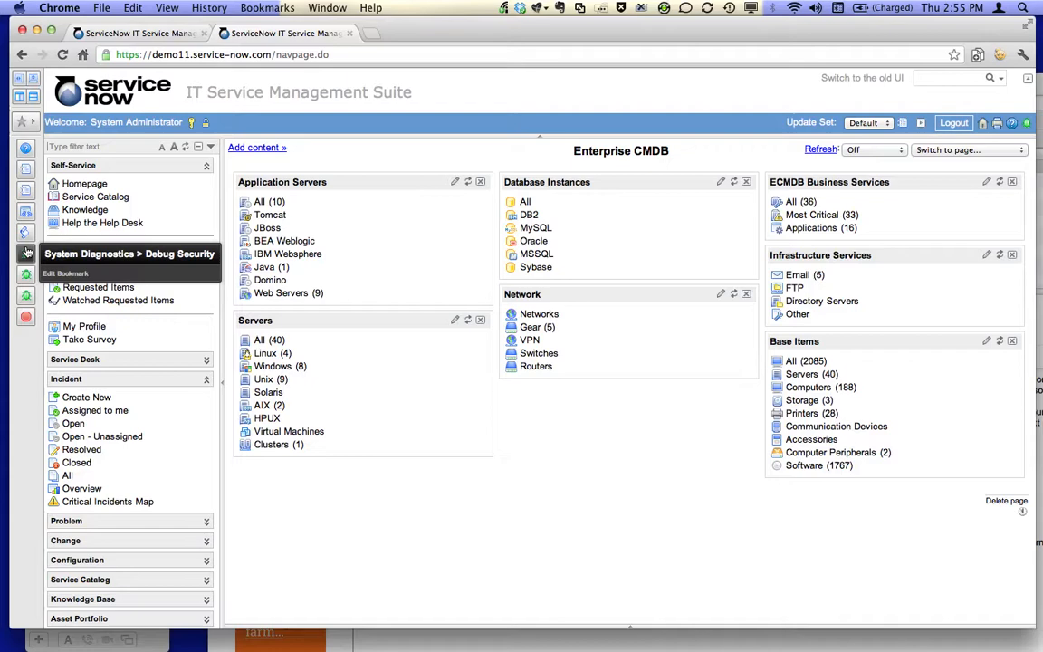
{"action": "mouse_move", "coordinate": [136, 32]}
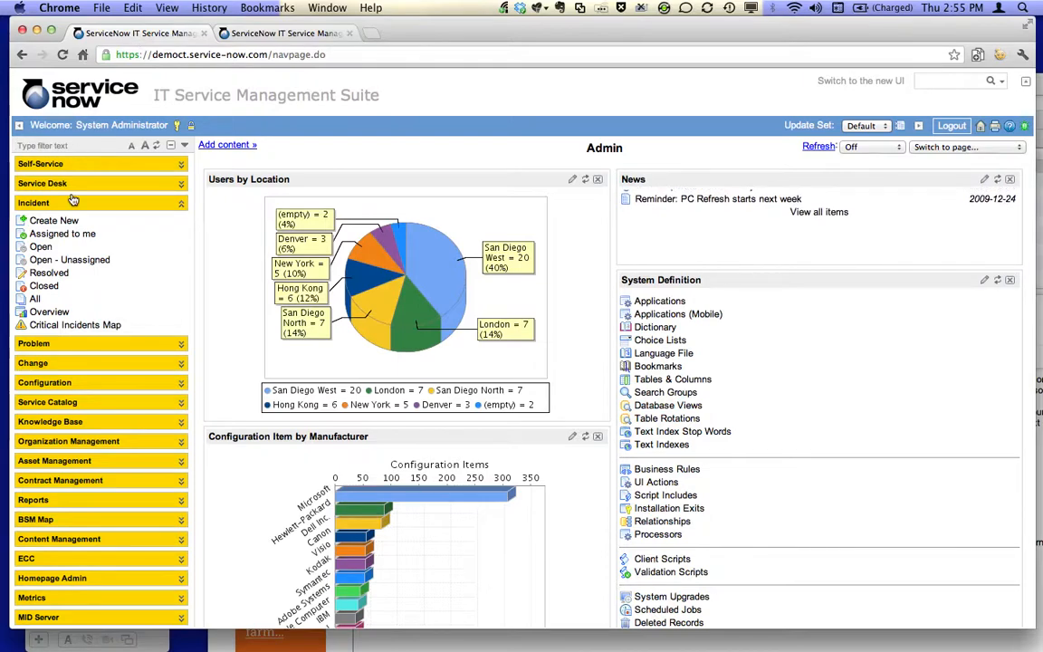
Step: Navigate to the open incidents list and load incident INC0000016
{"action": "left_click", "coordinate": [40, 246]}
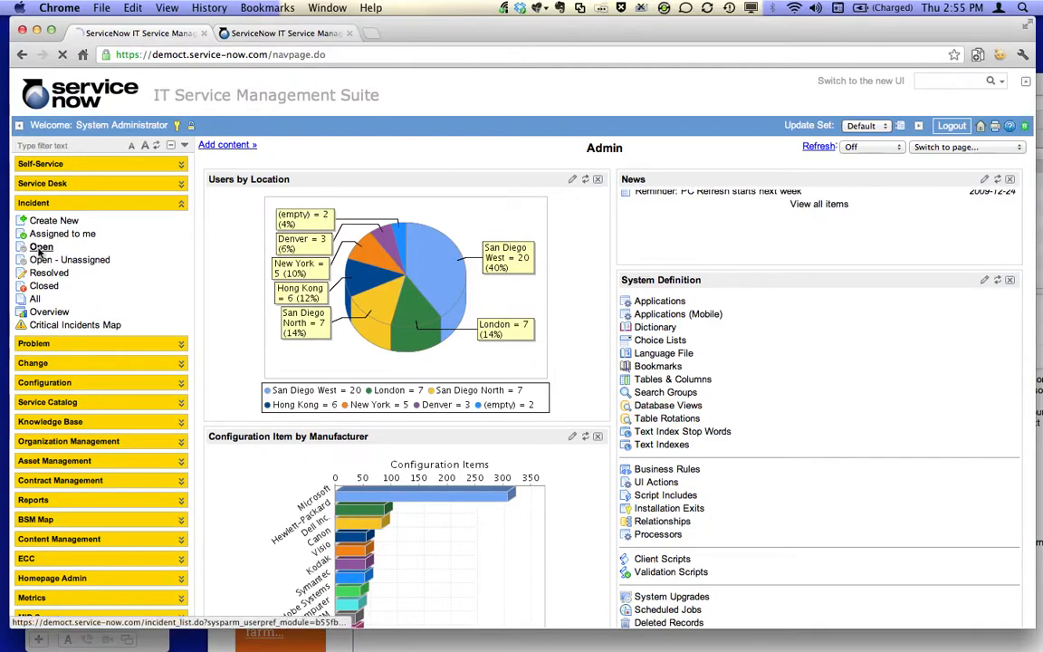
{"action": "left_click", "coordinate": [39, 246]}
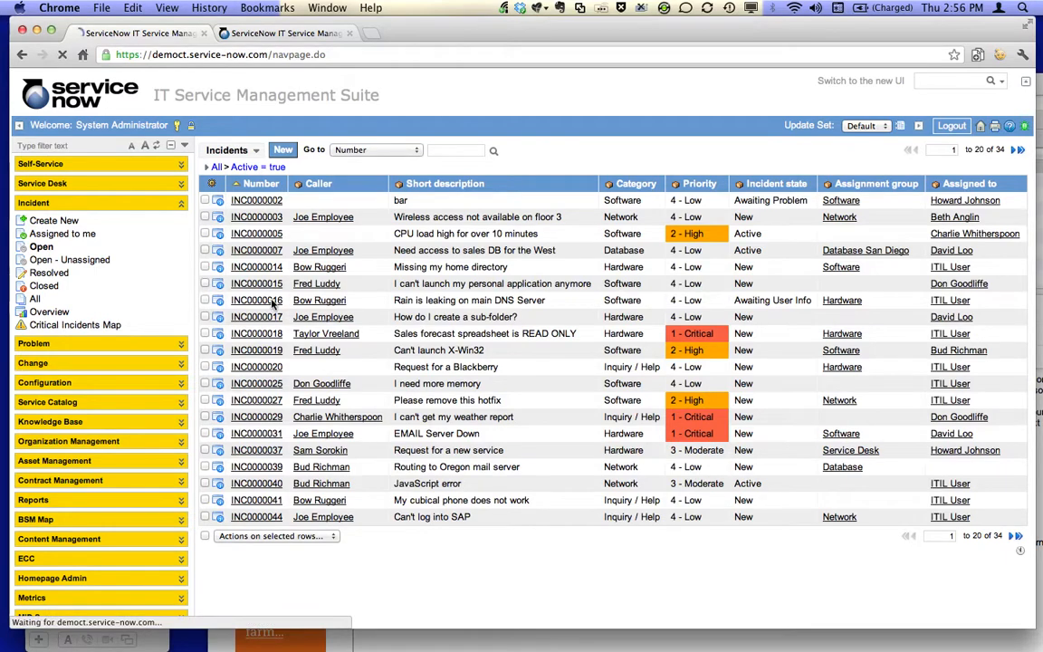
{"action": "left_click", "coordinate": [256, 301]}
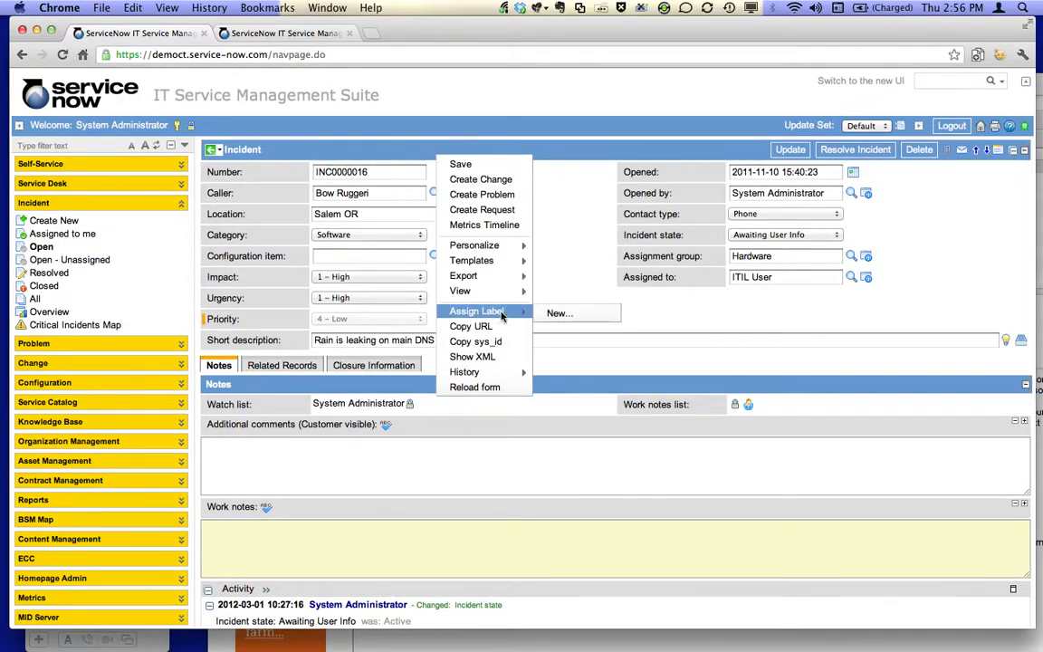
Step: Assign a new label named Bug 100 to incident INC0000016
{"action": "left_click", "coordinate": [558, 311]}
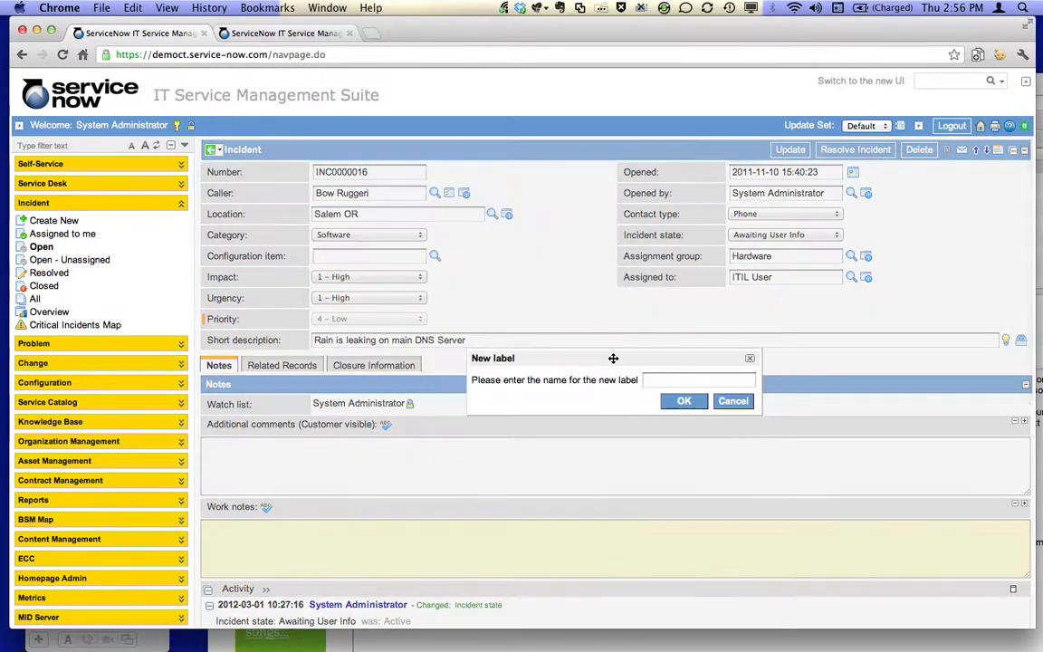
{"action": "type", "text": "Bug 100"}
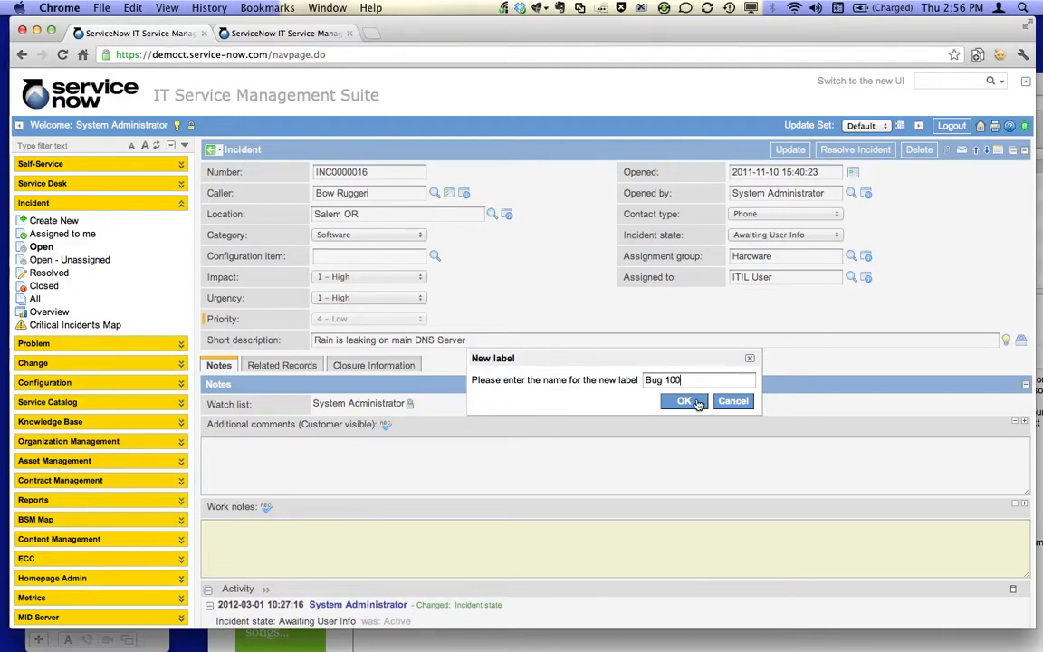
{"action": "left_click", "coordinate": [685, 402]}
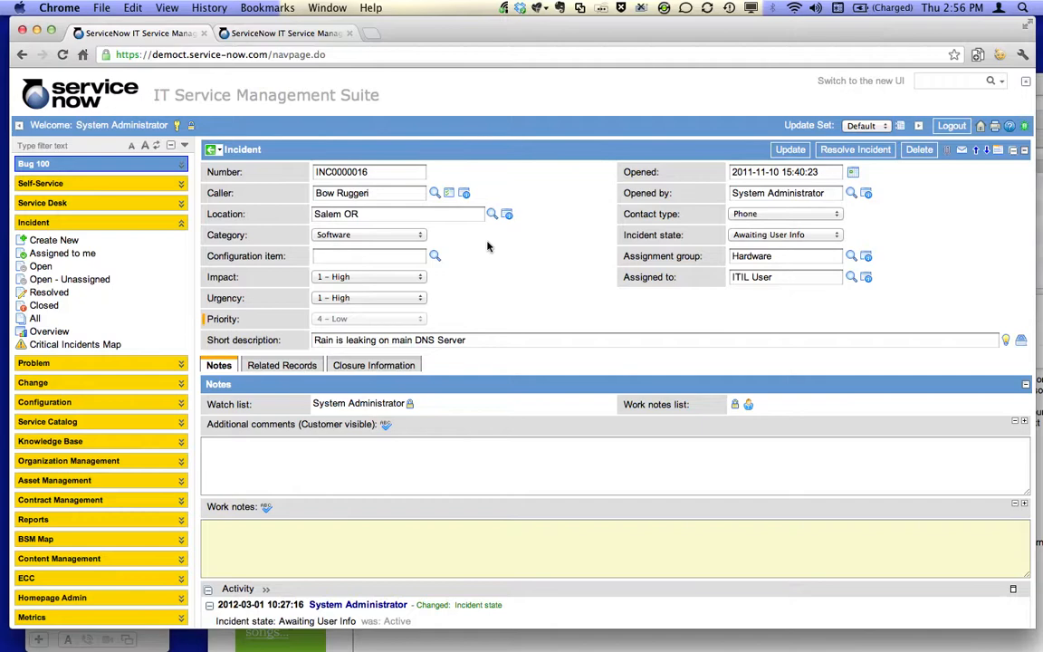
{"action": "mouse_move", "coordinate": [132, 170]}
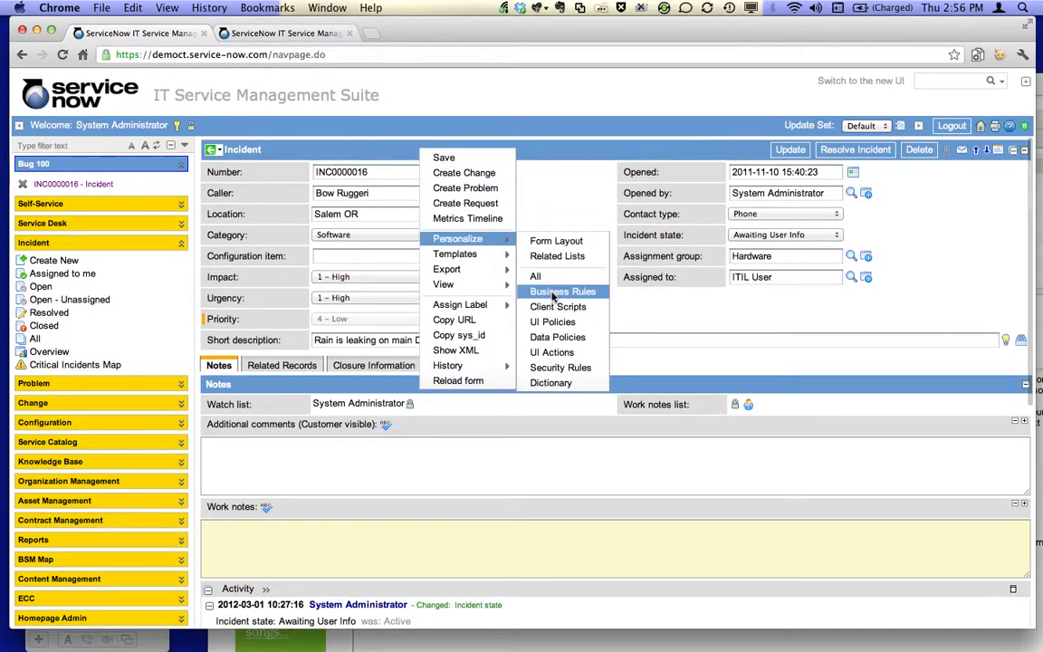
Step: Go to the incident table's business rules to reach the Debug Business Rule
{"action": "left_click", "coordinate": [561, 290]}
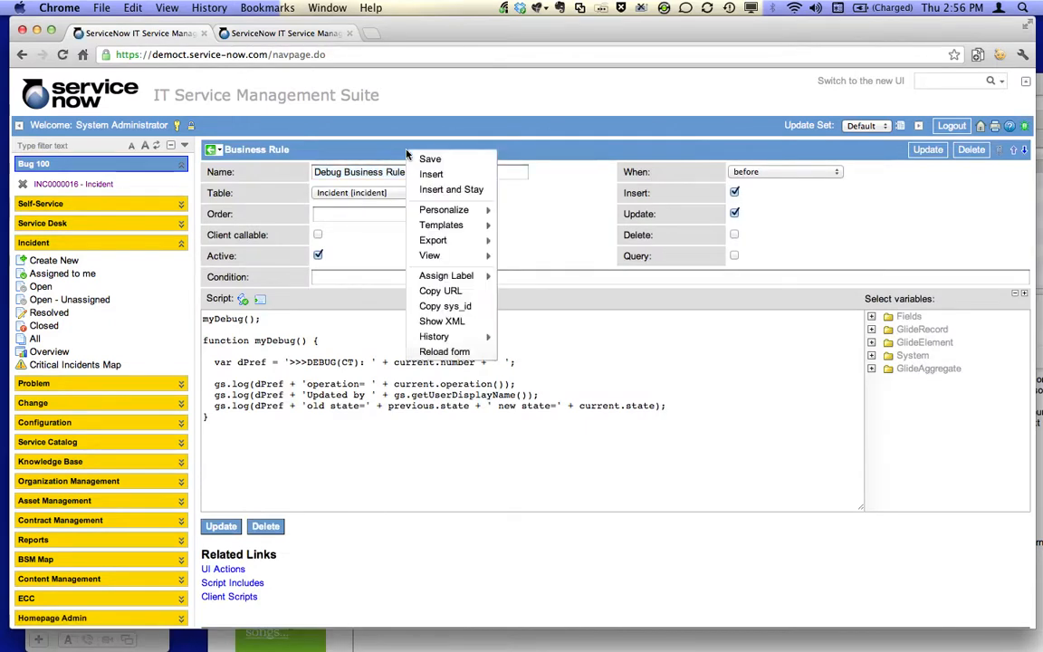
{"action": "mouse_move", "coordinate": [446, 275]}
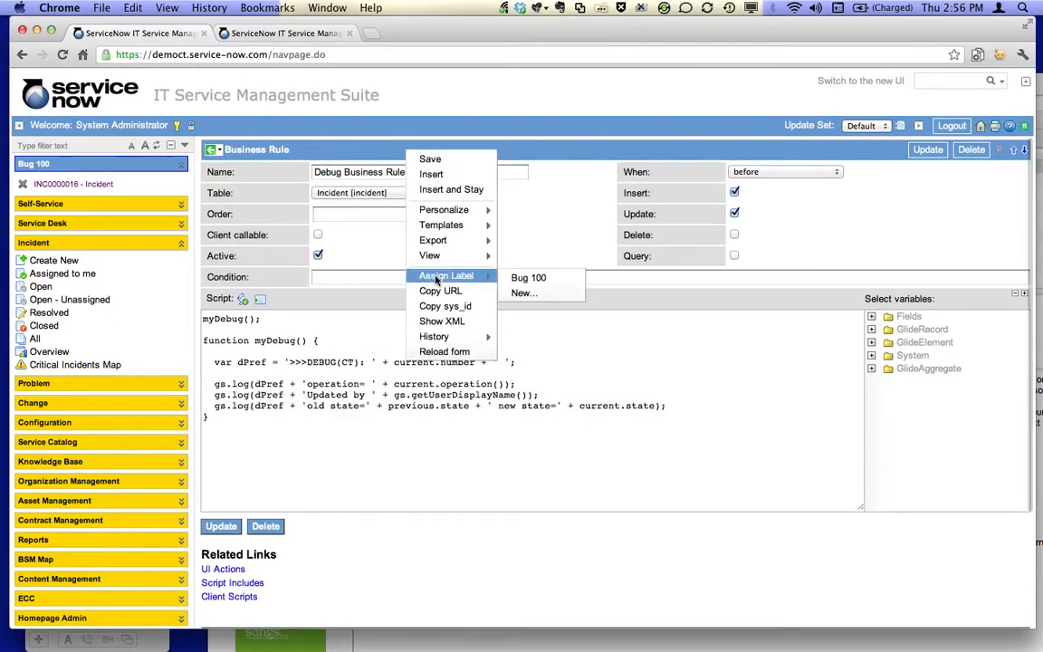
{"action": "mouse_move", "coordinate": [529, 277]}
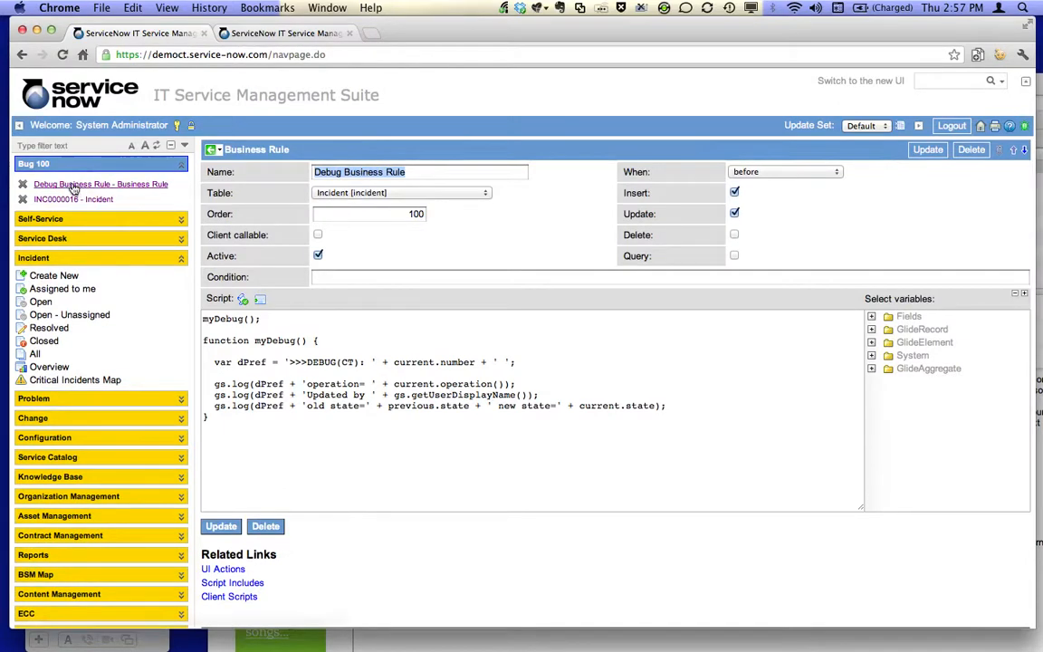
{"action": "mouse_move", "coordinate": [73, 199]}
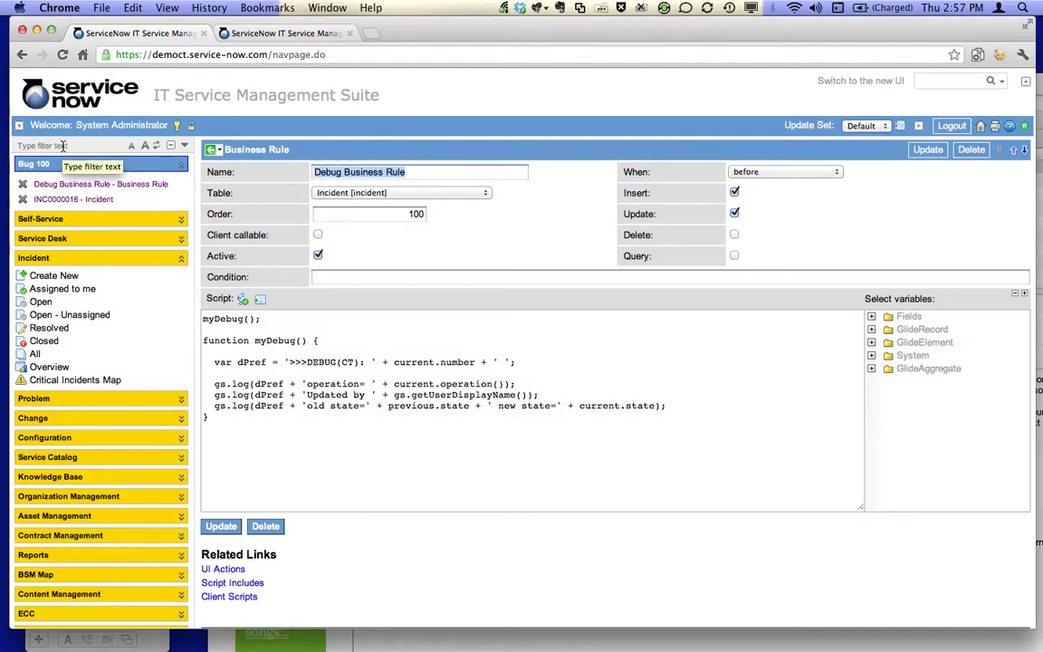
Step: View the Script Log Statements via the 'log' filter, then filter the navigator for 'labels'
{"action": "type", "text": "logs"}
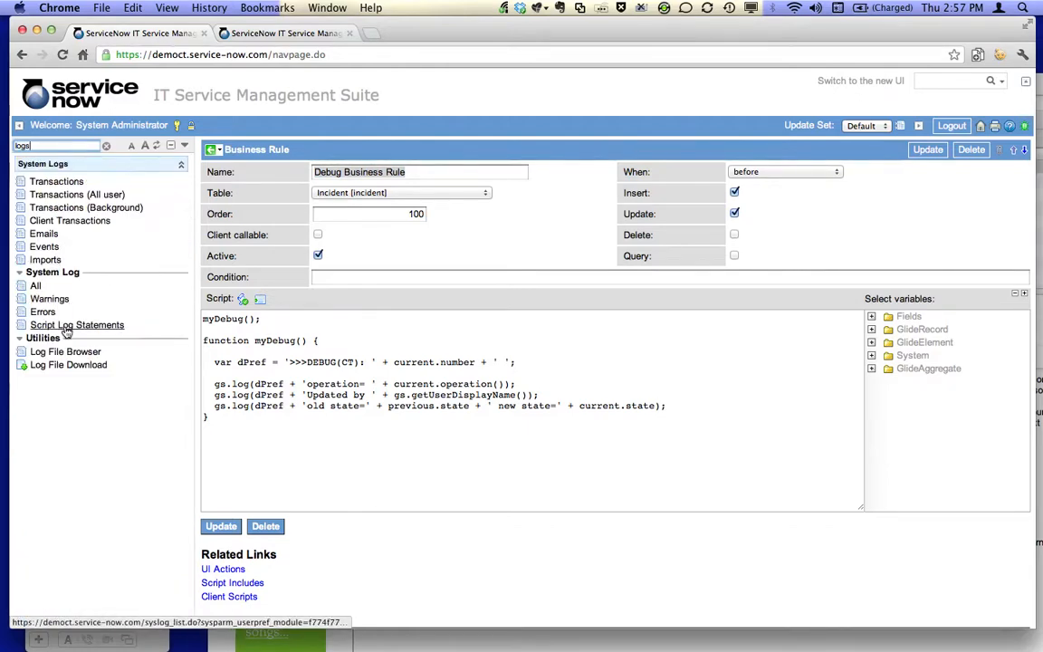
{"action": "left_click", "coordinate": [80, 325]}
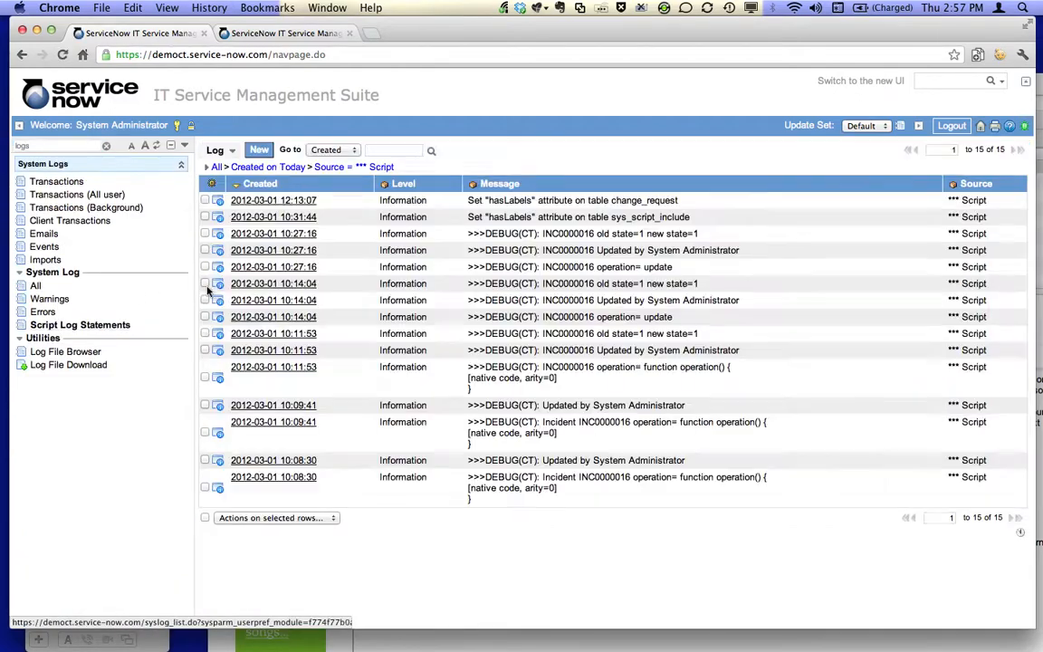
{"action": "mouse_move", "coordinate": [369, 298]}
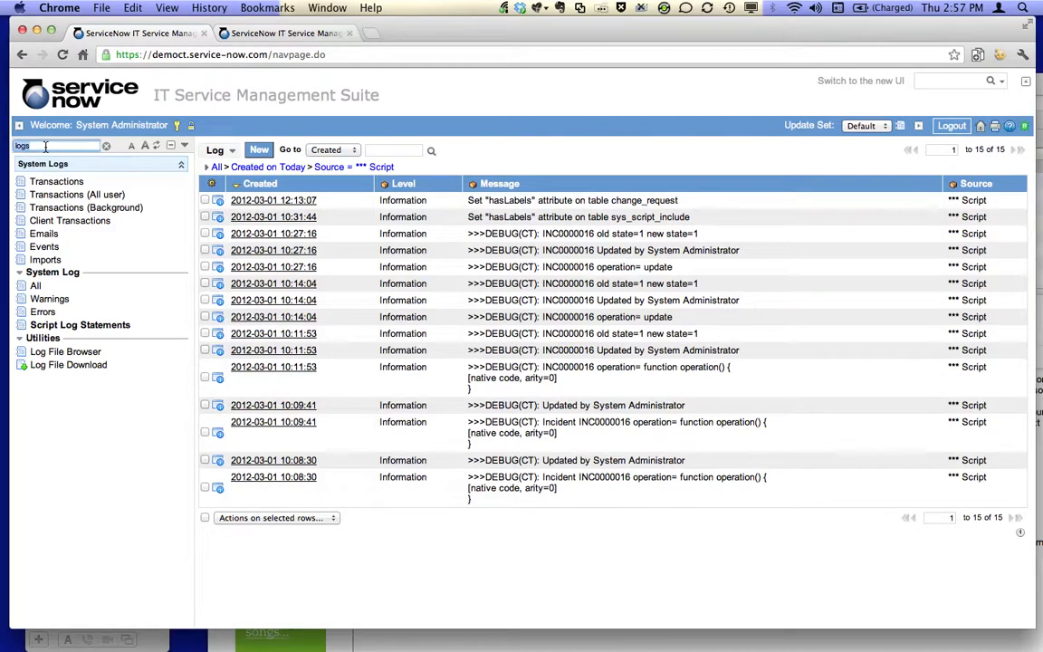
{"action": "type", "text": "labels"}
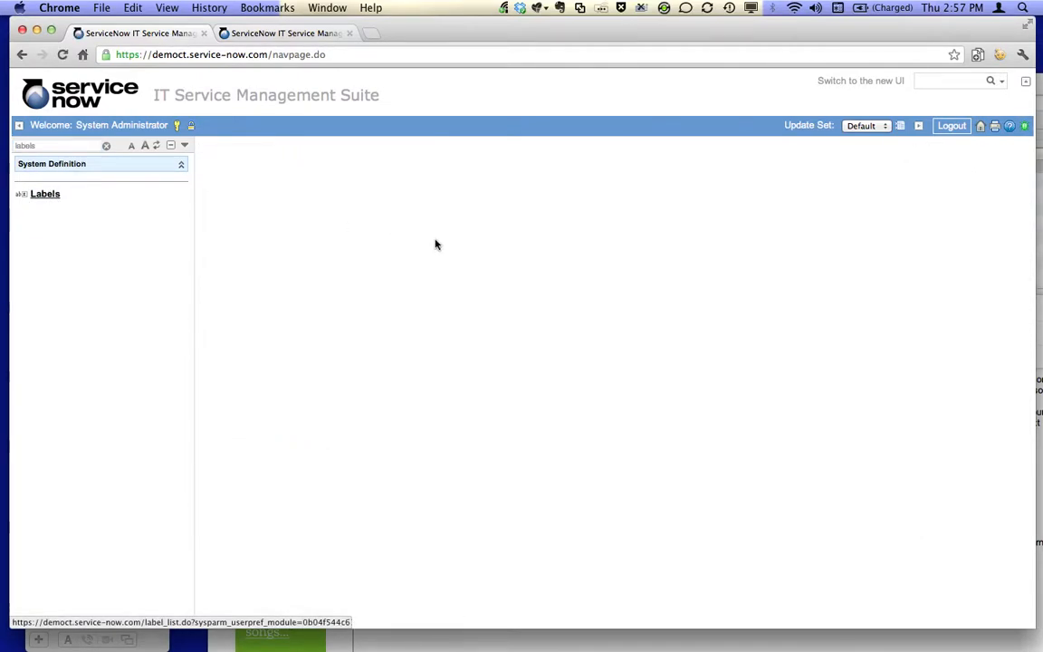
Step: Create a new label named Toolbox with short description Toolbox
{"action": "left_click", "coordinate": [44, 192]}
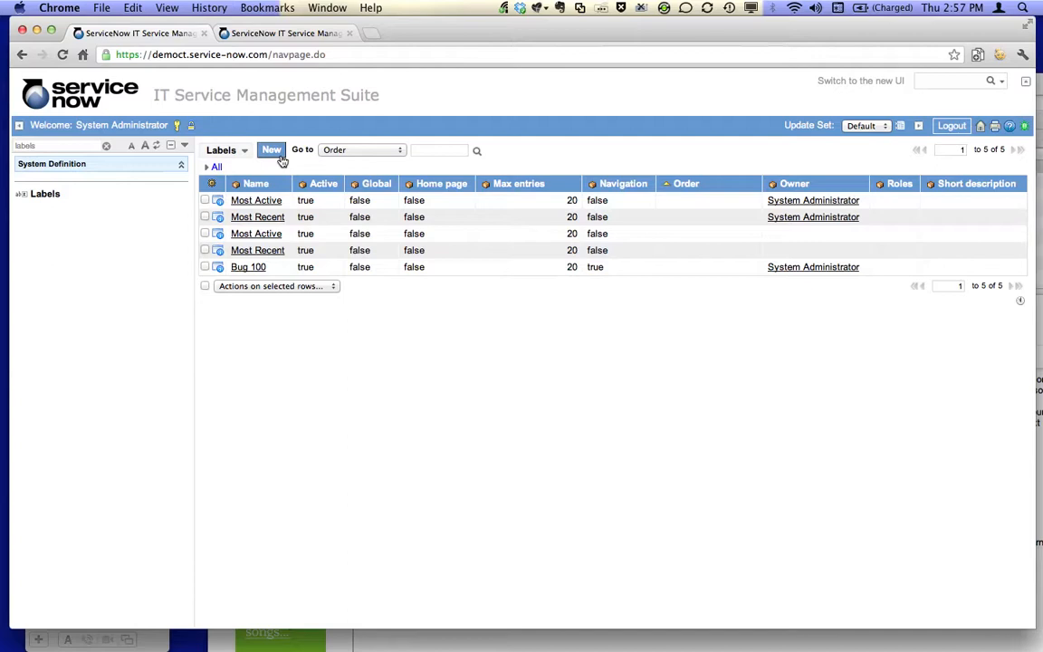
{"action": "left_click", "coordinate": [271, 149]}
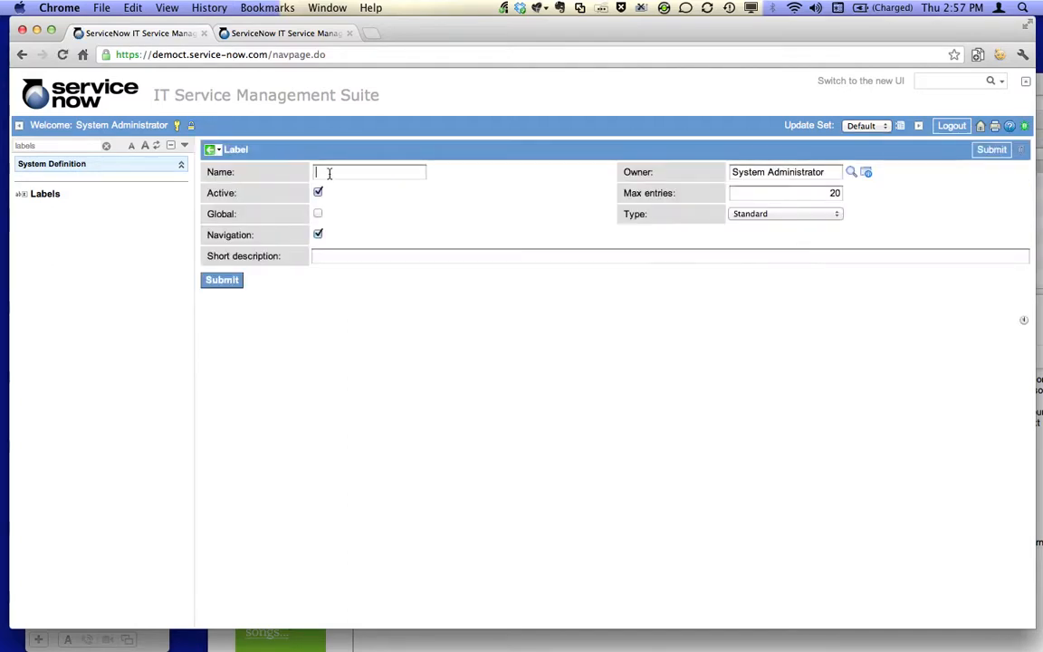
{"action": "type", "text": "T"}
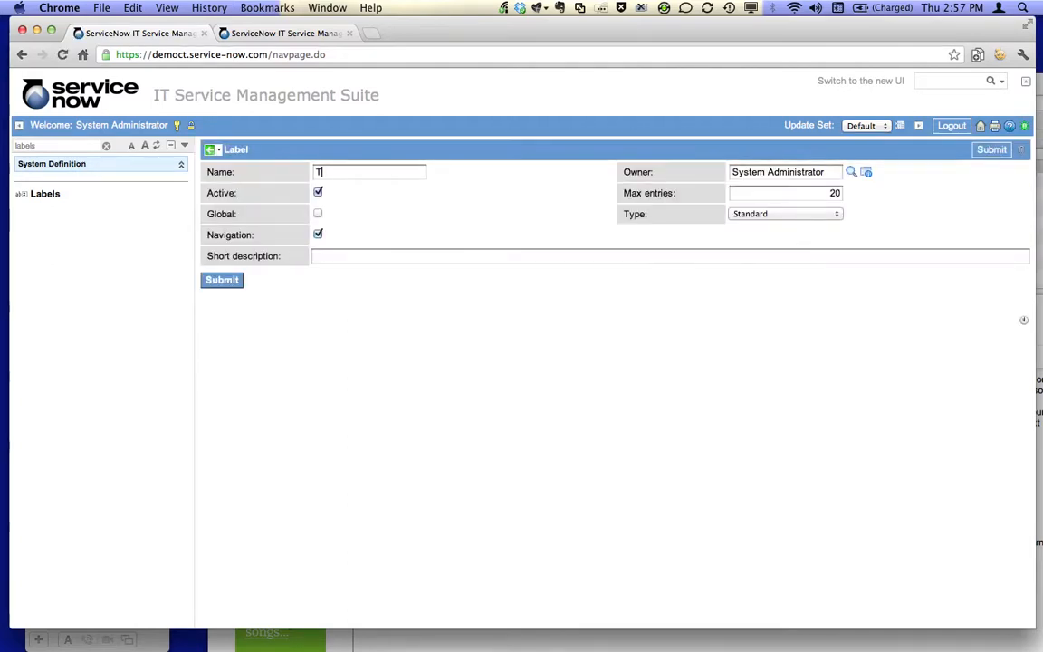
{"action": "type", "text": "oo"}
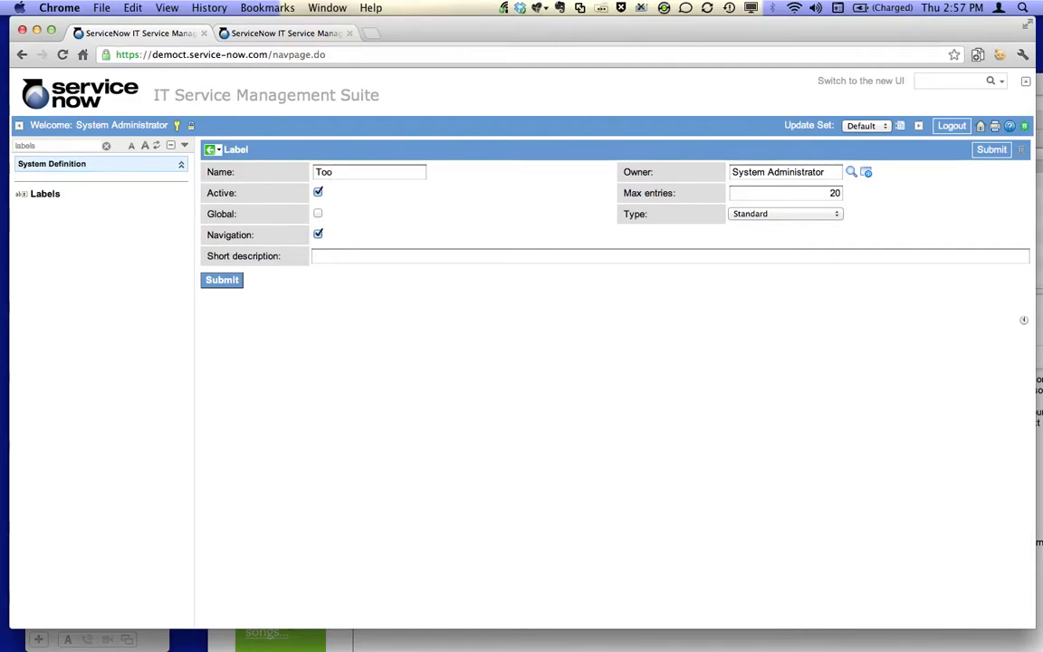
{"action": "type", "text": "lbox"}
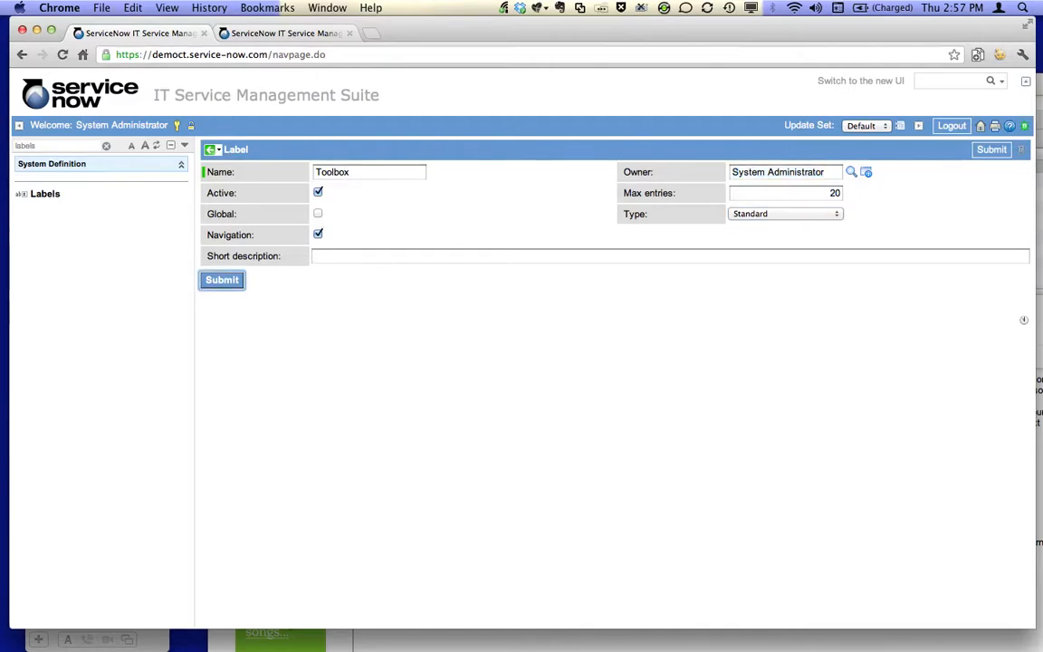
{"action": "type", "text": "T9"}
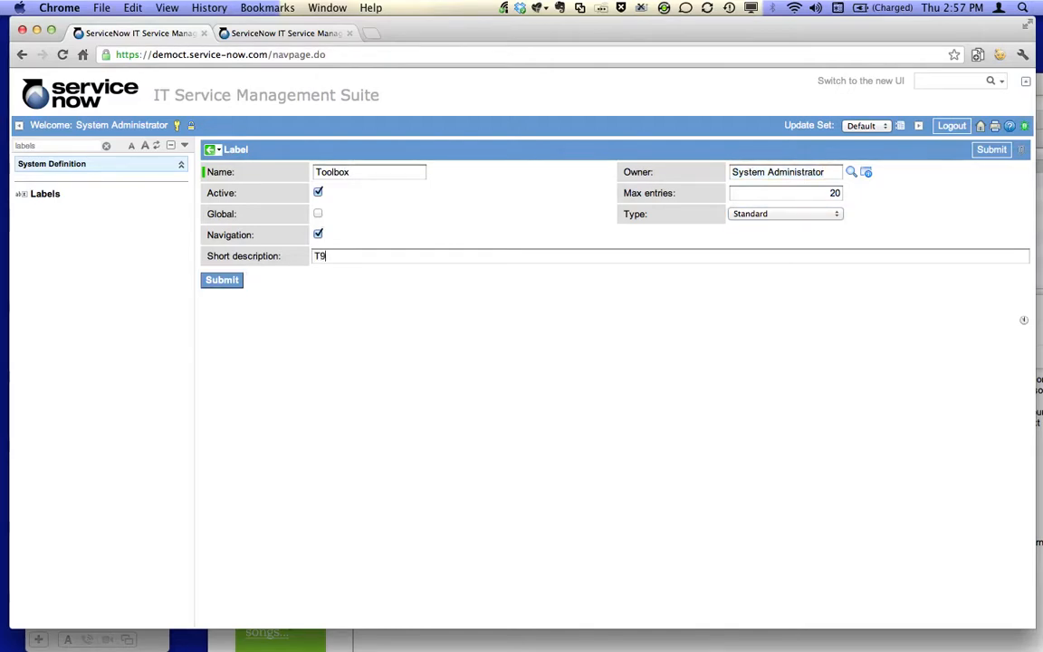
{"action": "type", "text": "oolb"}
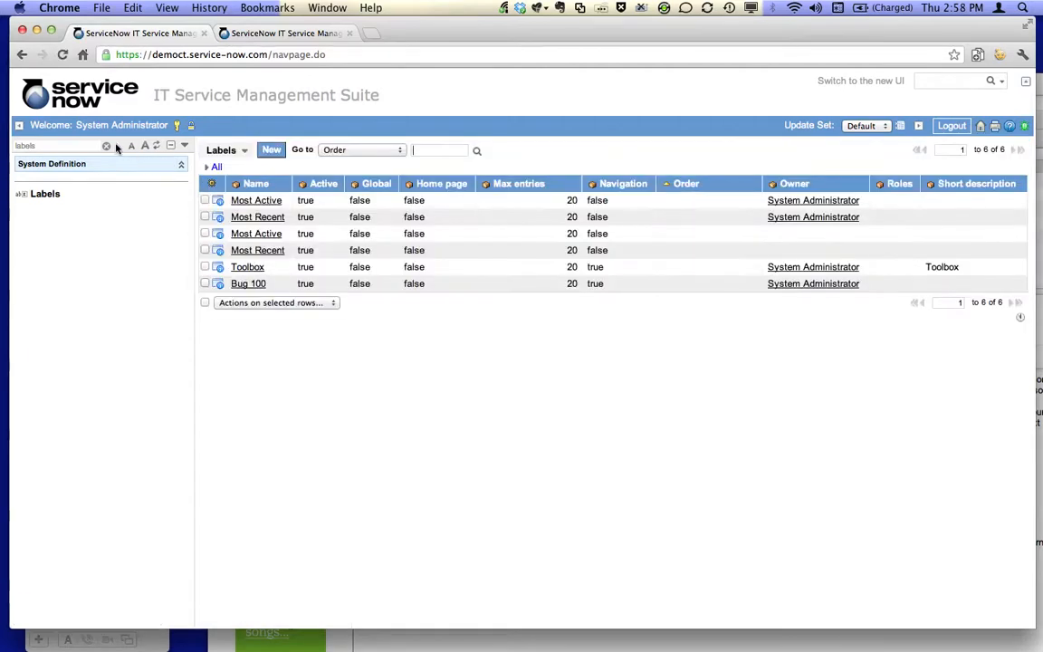
Step: Refresh the navigator so Toolbox appears, then filter it for 'logs'
{"action": "left_click", "coordinate": [159, 144]}
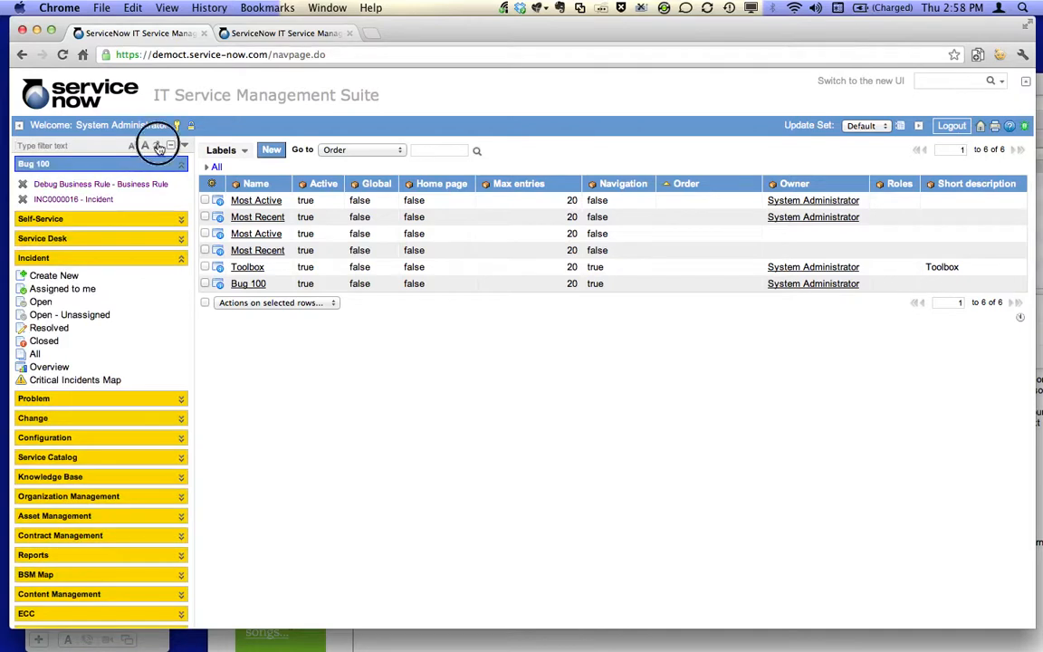
{"action": "left_click", "coordinate": [156, 145]}
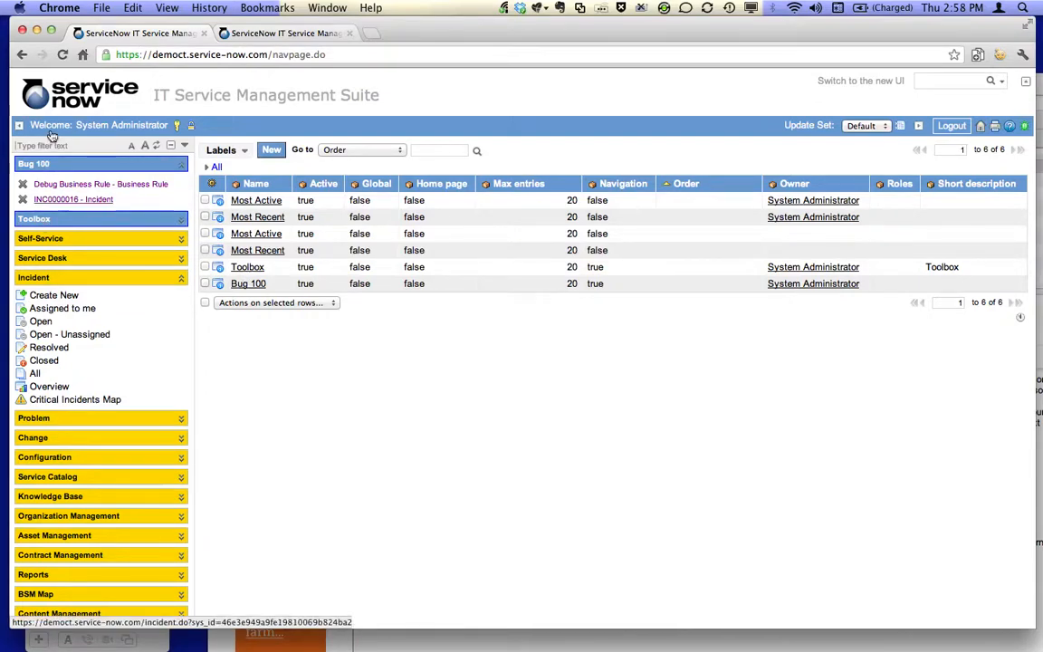
{"action": "type", "text": "logs"}
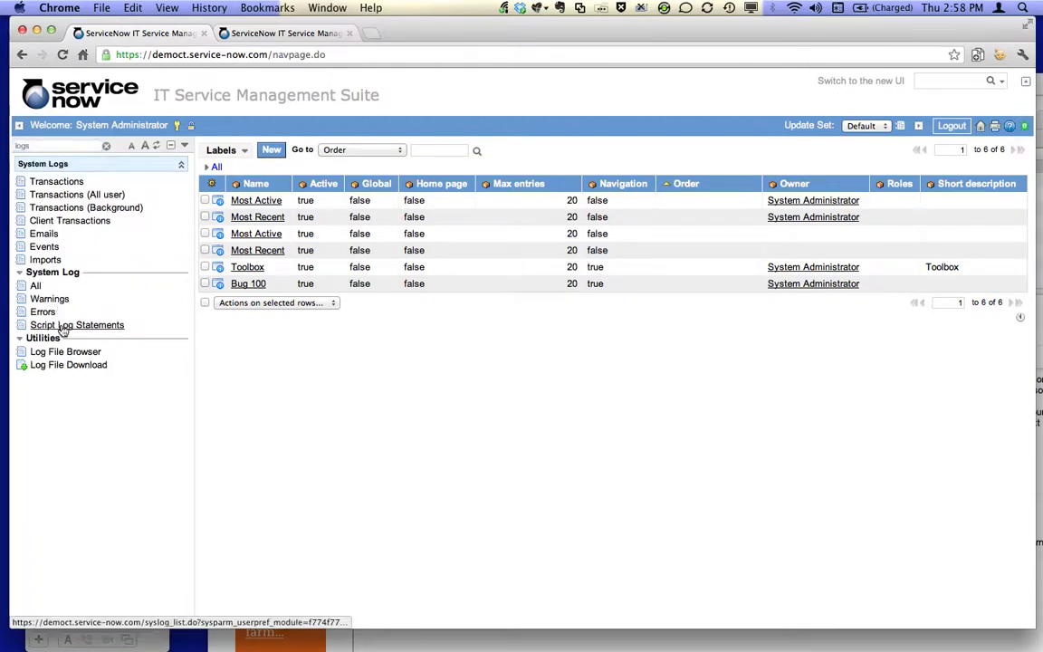
Step: Filter the Script Log Statements list to messages starting with >>>DEBUG(
{"action": "left_click", "coordinate": [76, 326]}
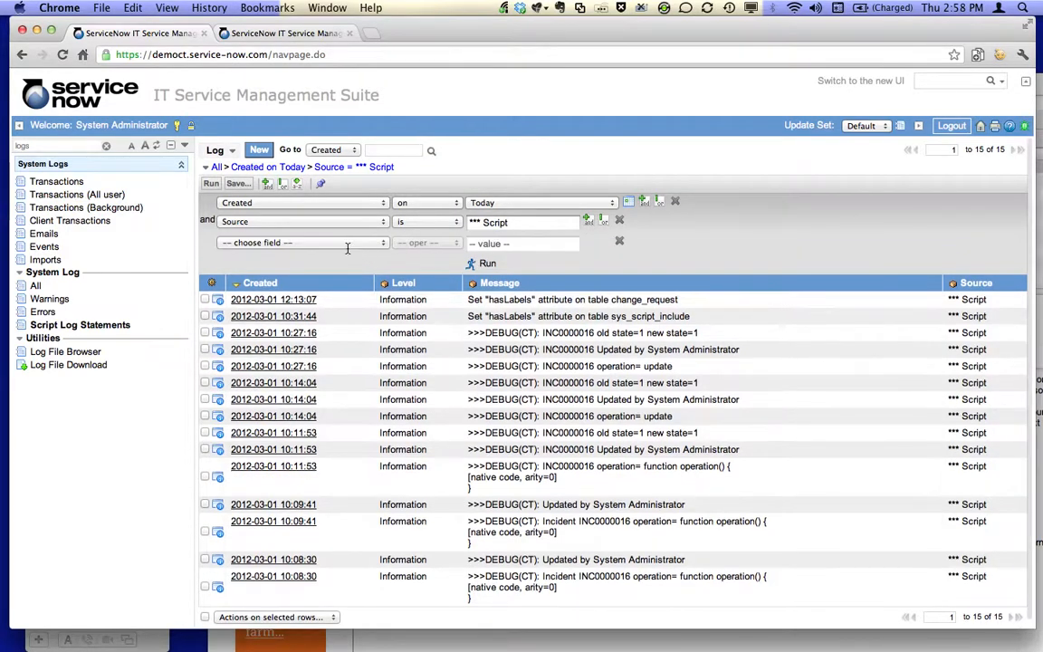
{"action": "left_click", "coordinate": [304, 243]}
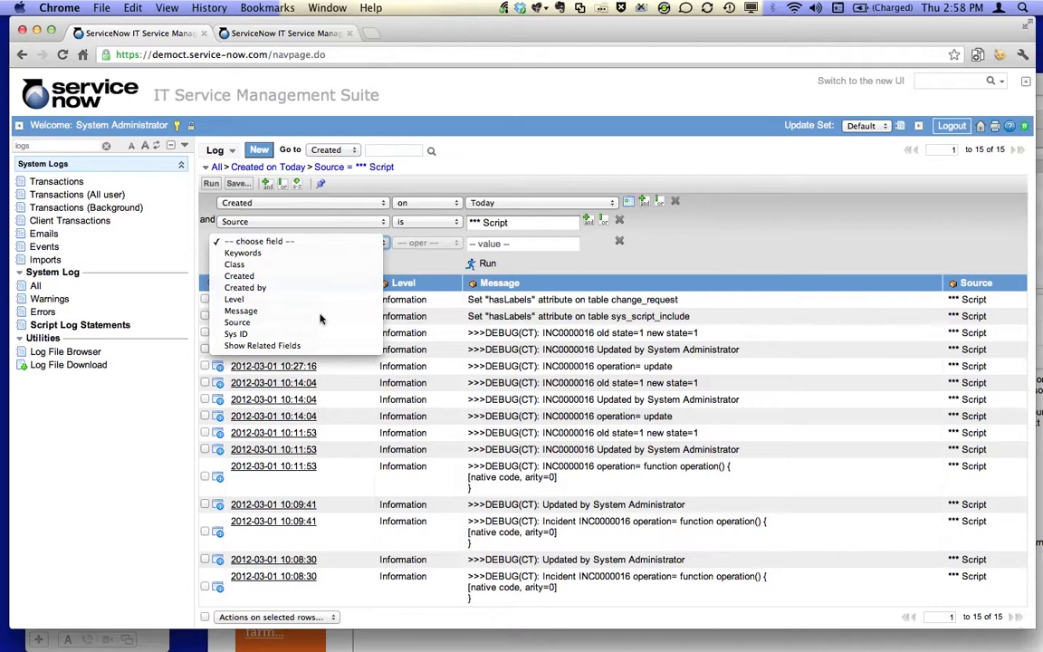
{"action": "left_click", "coordinate": [241, 312]}
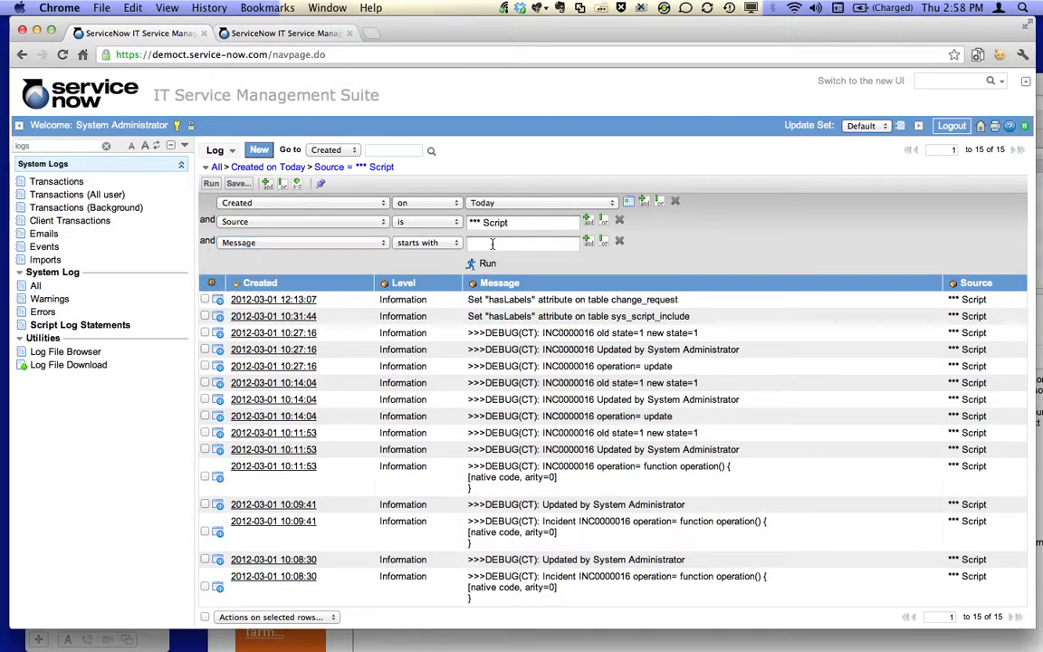
{"action": "type", "text": ">>>DEBUG("}
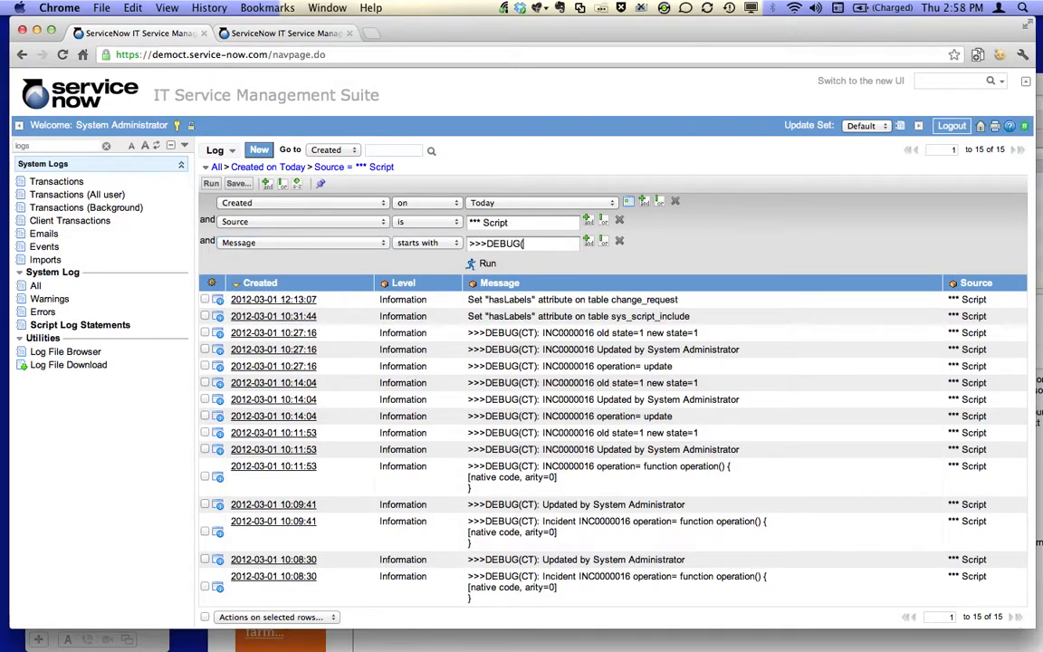
{"action": "left_click", "coordinate": [487, 262]}
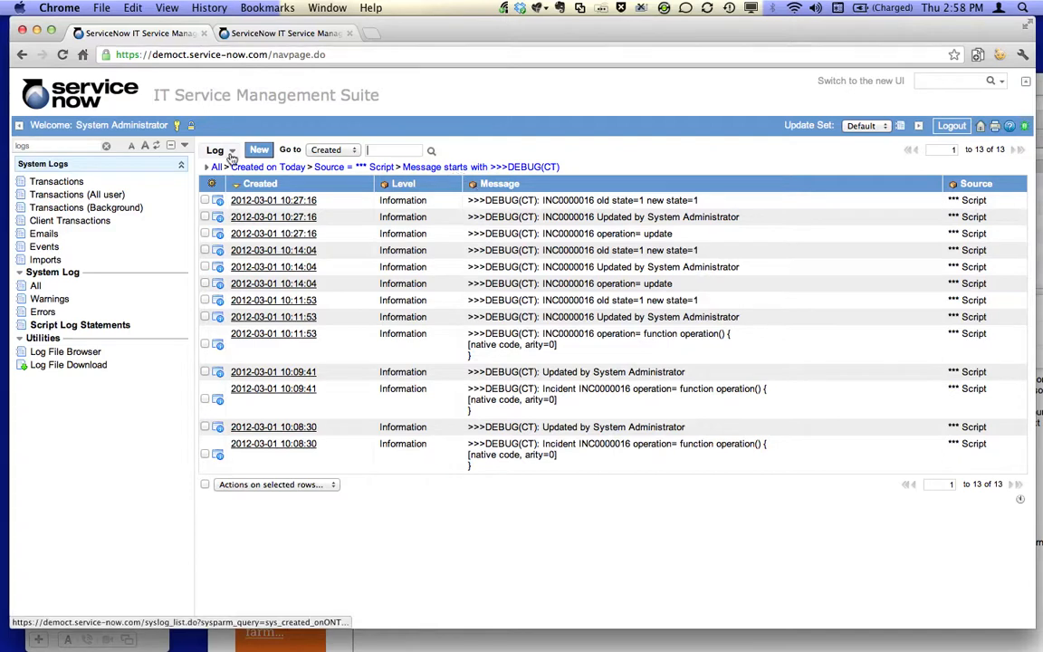
{"action": "mouse_move", "coordinate": [232, 156]}
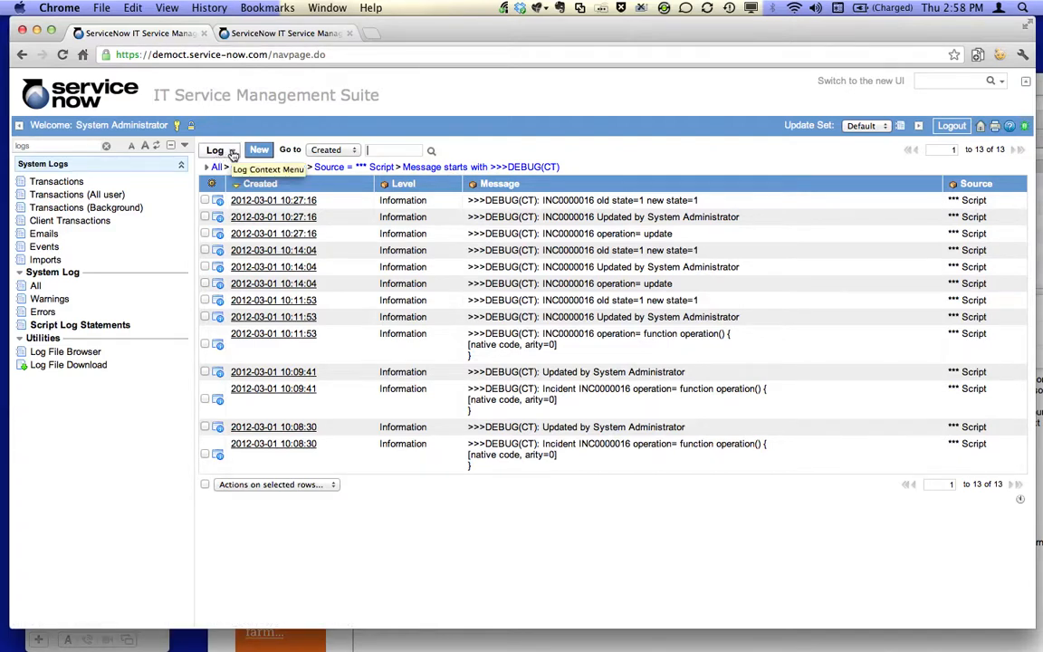
{"action": "left_click", "coordinate": [268, 170]}
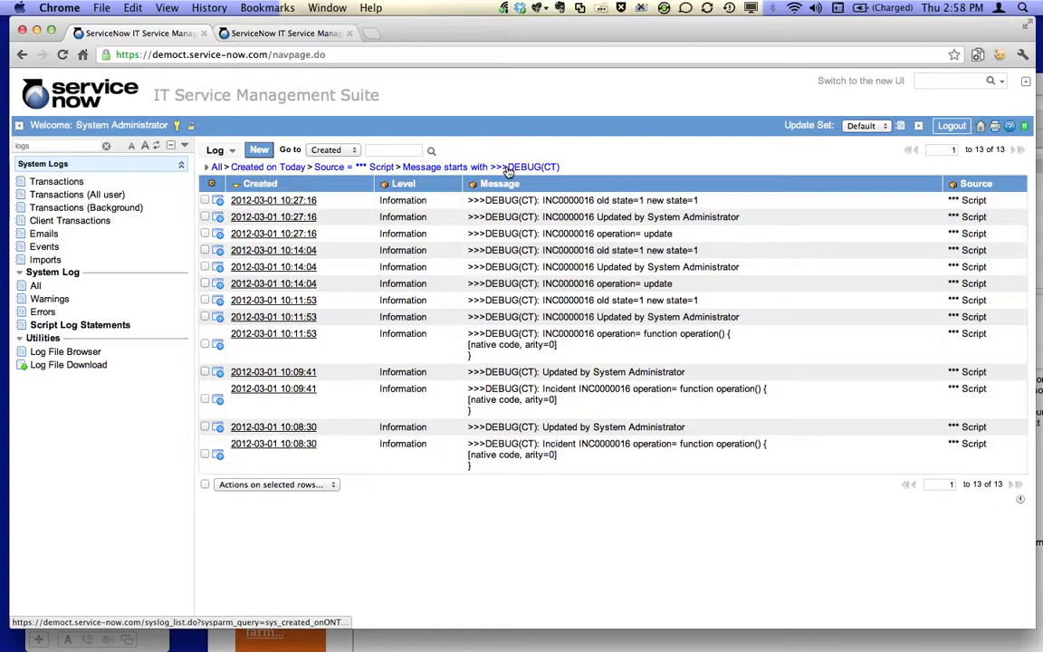
Step: Copy the URL of the filtered debug log list from the filter breadcrumb menu
{"action": "right_click", "coordinate": [507, 166]}
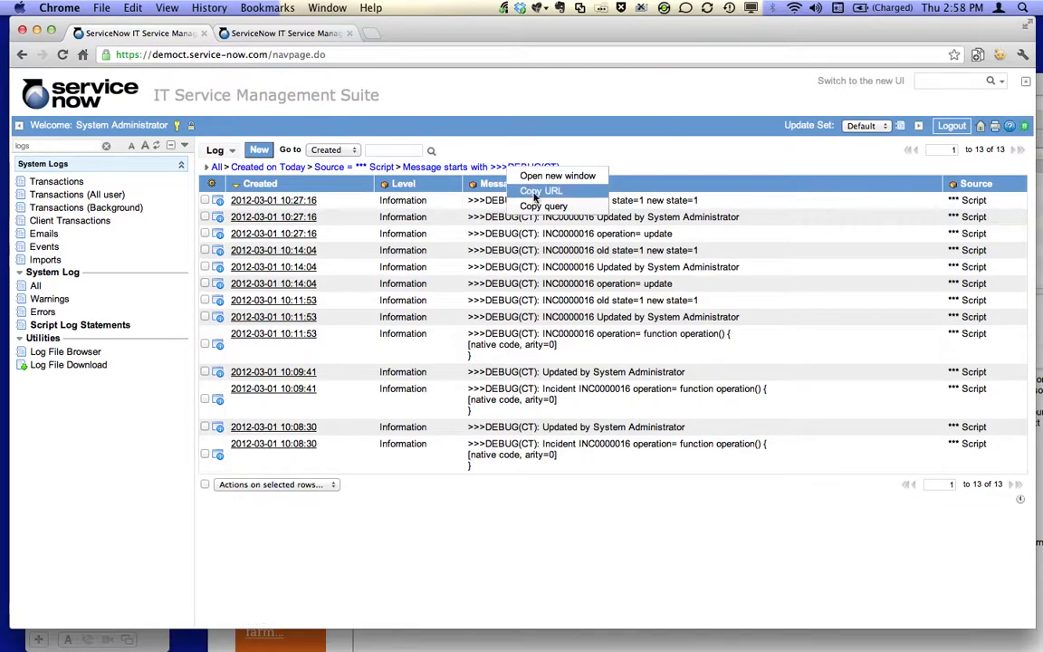
{"action": "left_click", "coordinate": [540, 192]}
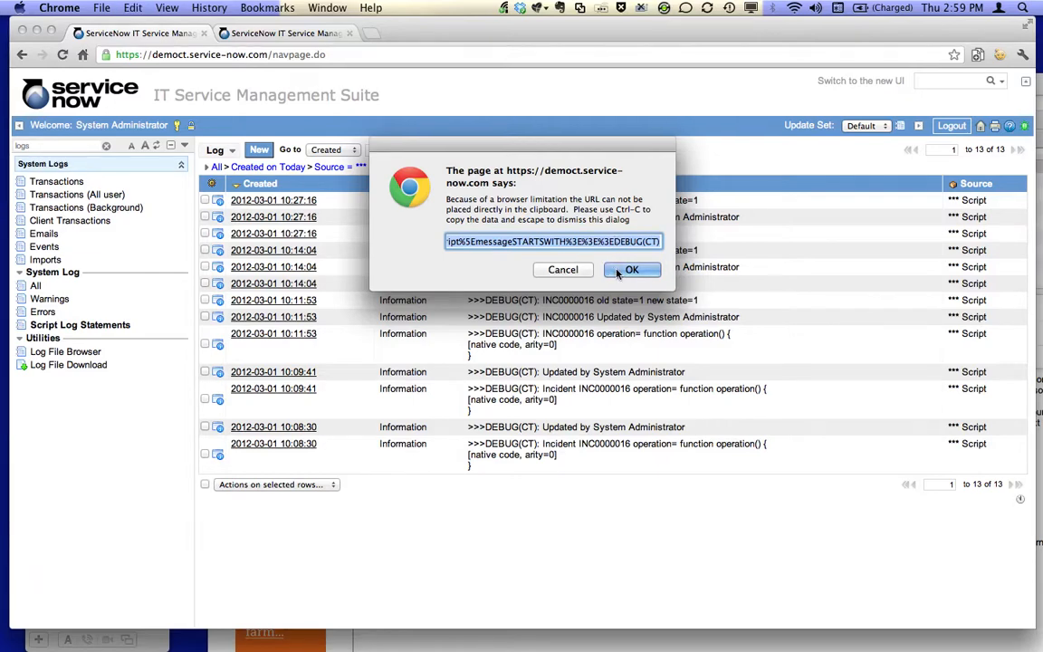
{"action": "left_click", "coordinate": [632, 268]}
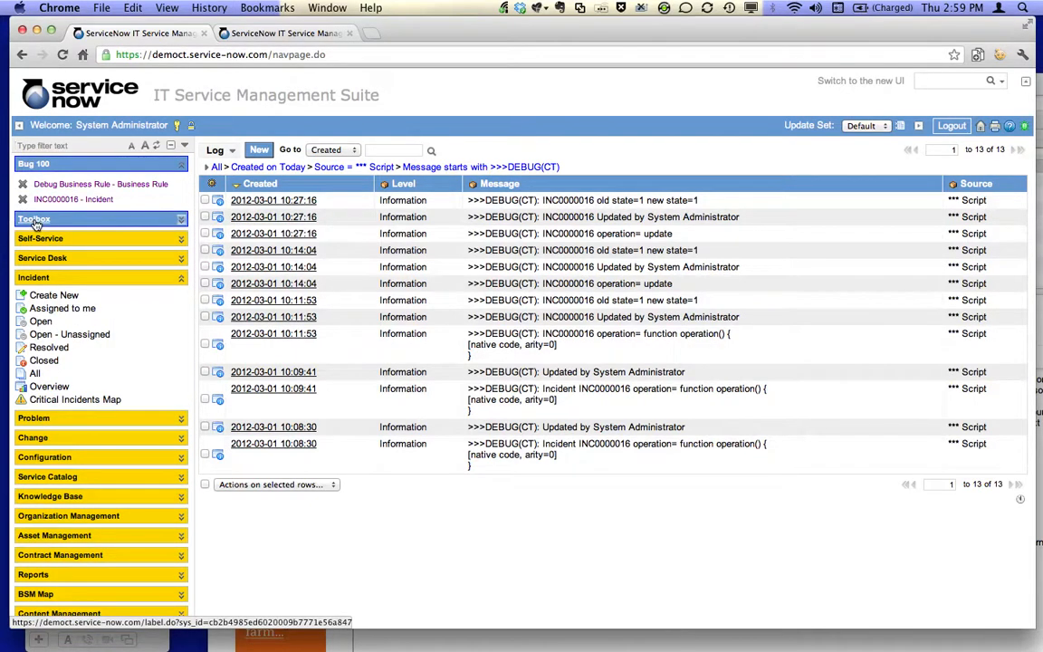
Step: Open the Toolbox label record and start a new label entry
{"action": "left_click", "coordinate": [33, 220]}
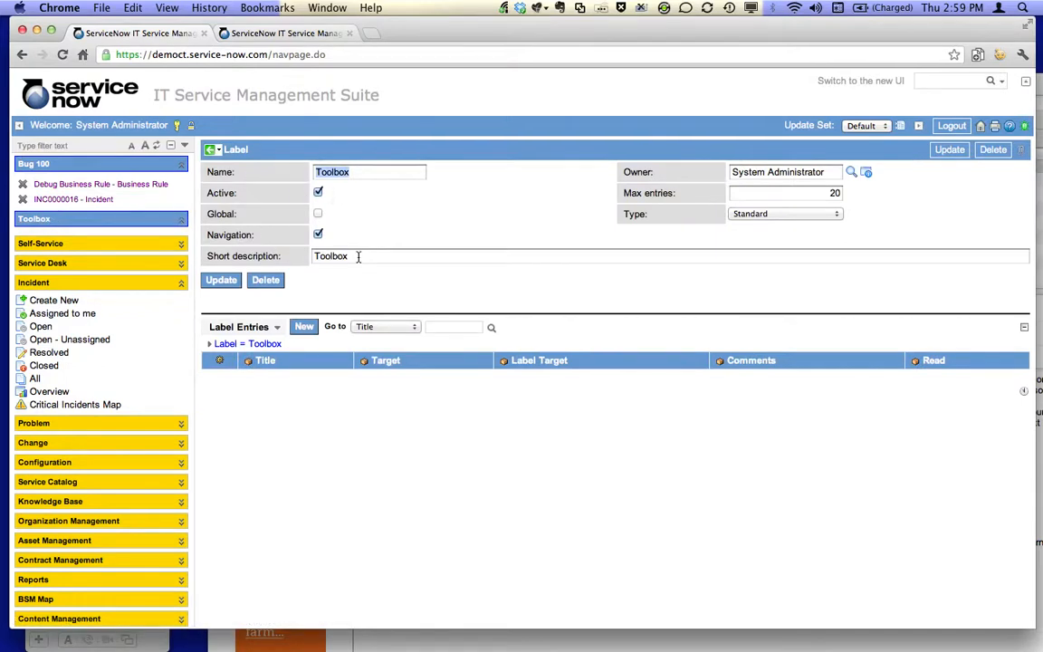
{"action": "mouse_move", "coordinate": [360, 254]}
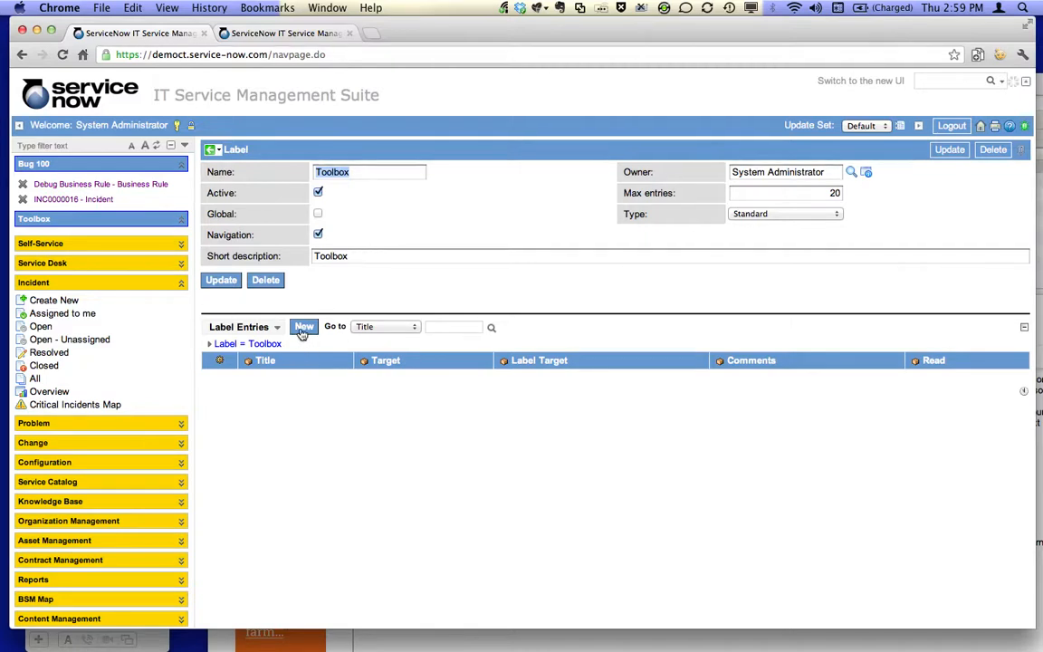
{"action": "left_click", "coordinate": [304, 326]}
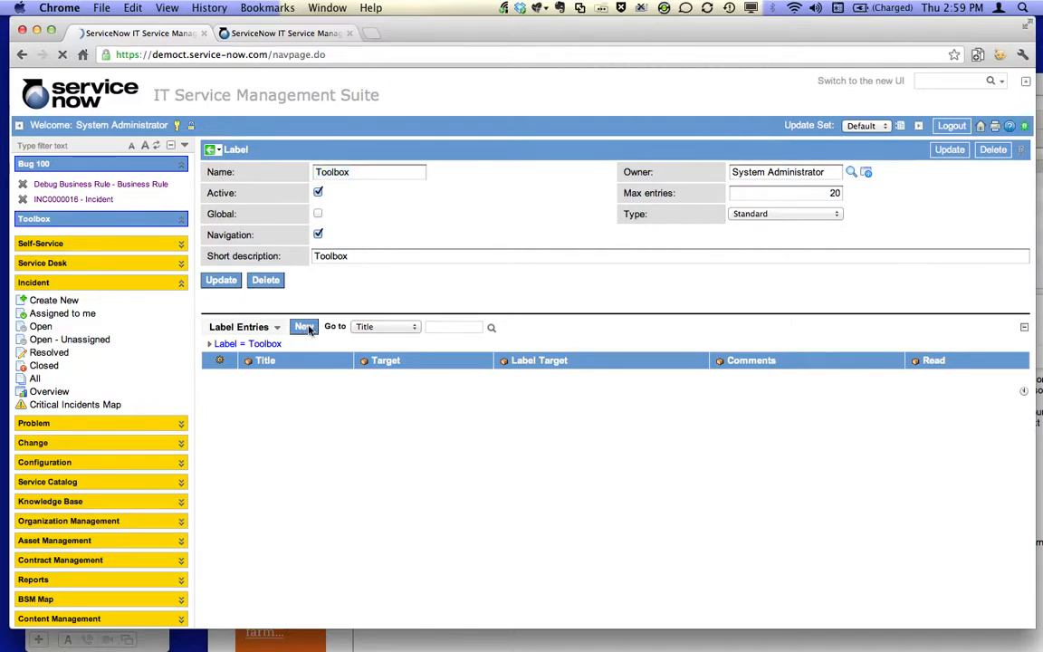
{"action": "left_click", "coordinate": [304, 326]}
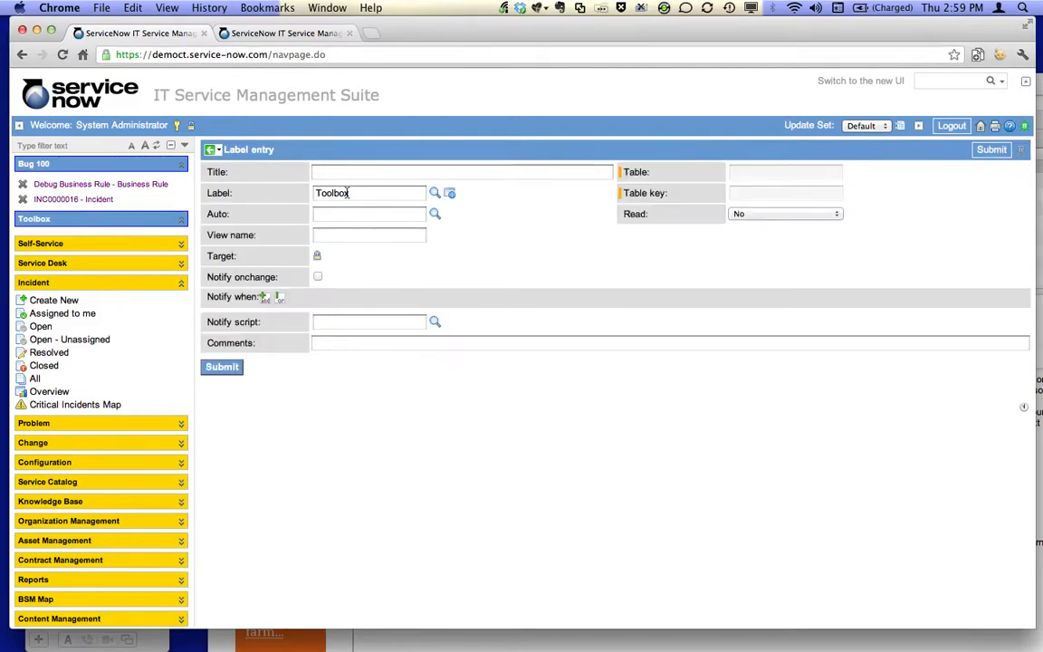
Step: Save the entry titled 'My Debug Log' pointing at the copied log link, and return to Toolbox
{"action": "type", "text": "My"}
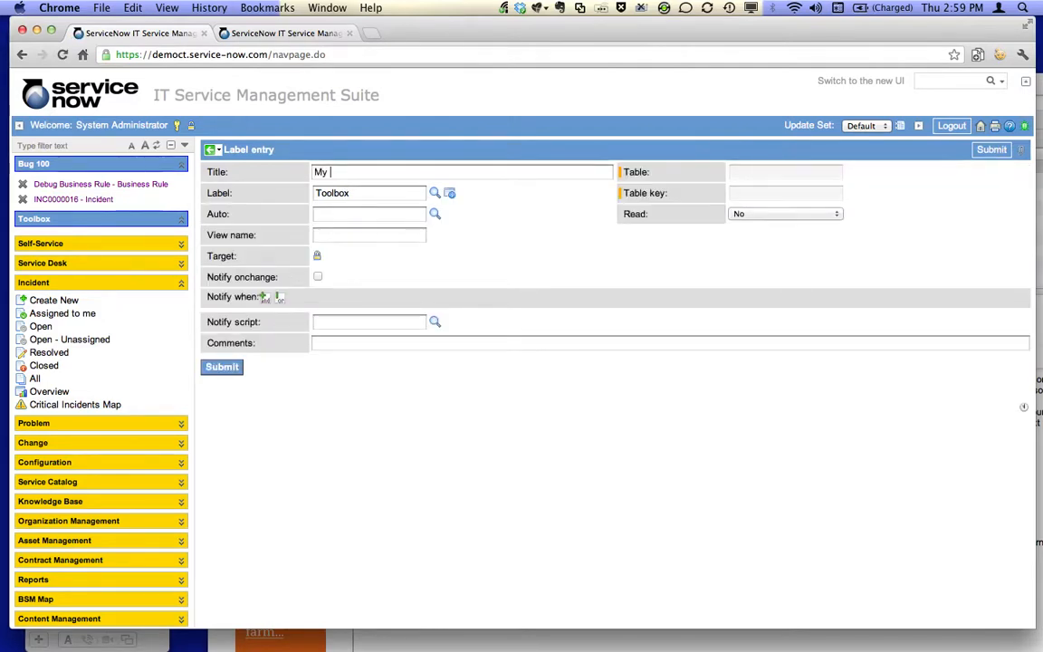
{"action": "type", "text": "Debug Log"}
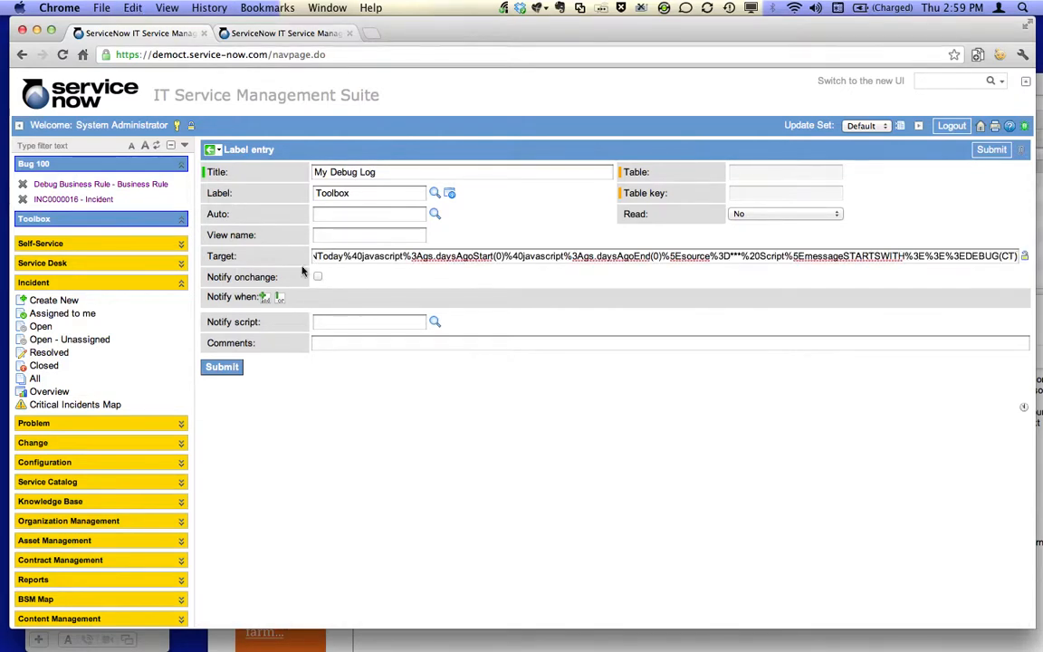
{"action": "left_click", "coordinate": [221, 366]}
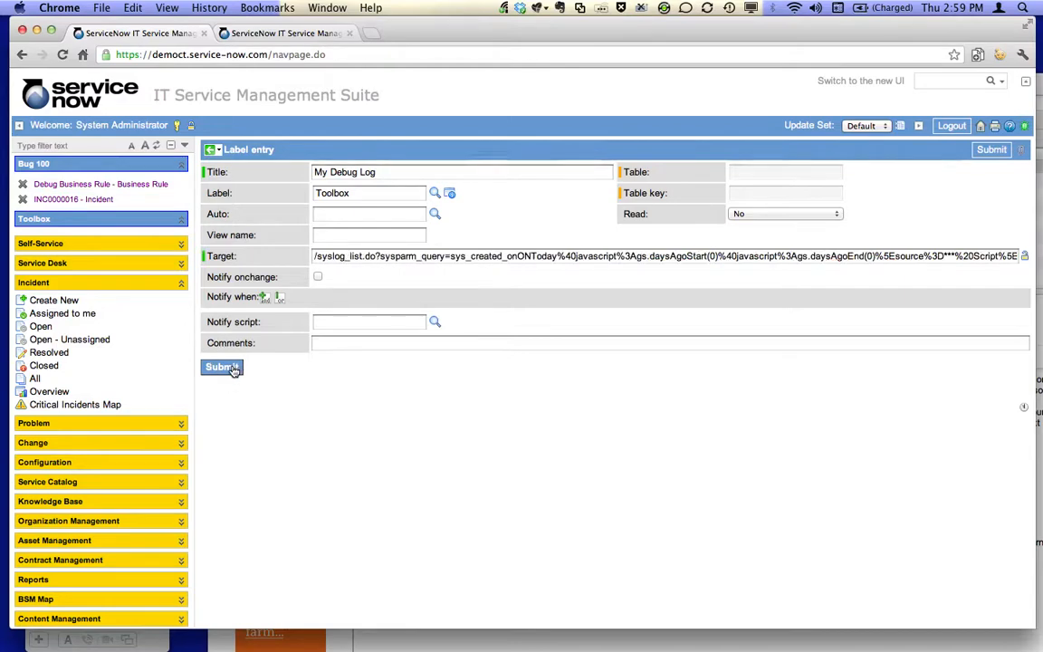
{"action": "left_click", "coordinate": [221, 366]}
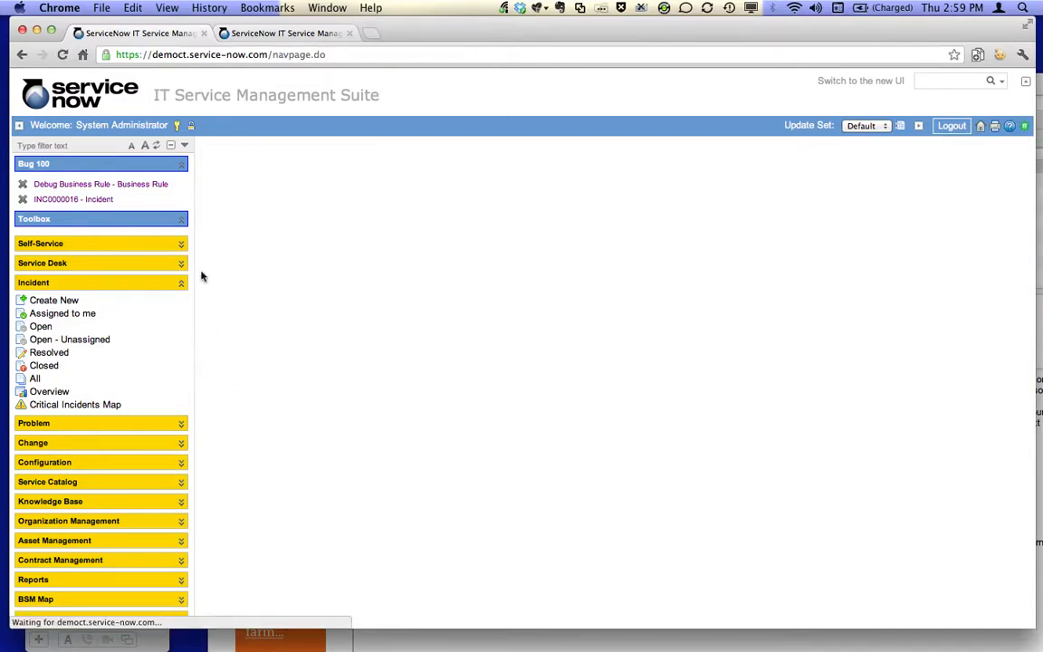
Step: Refresh the navigator and open My Debug Log under Toolbox to see the 13 debug entries
{"action": "left_click", "coordinate": [32, 218]}
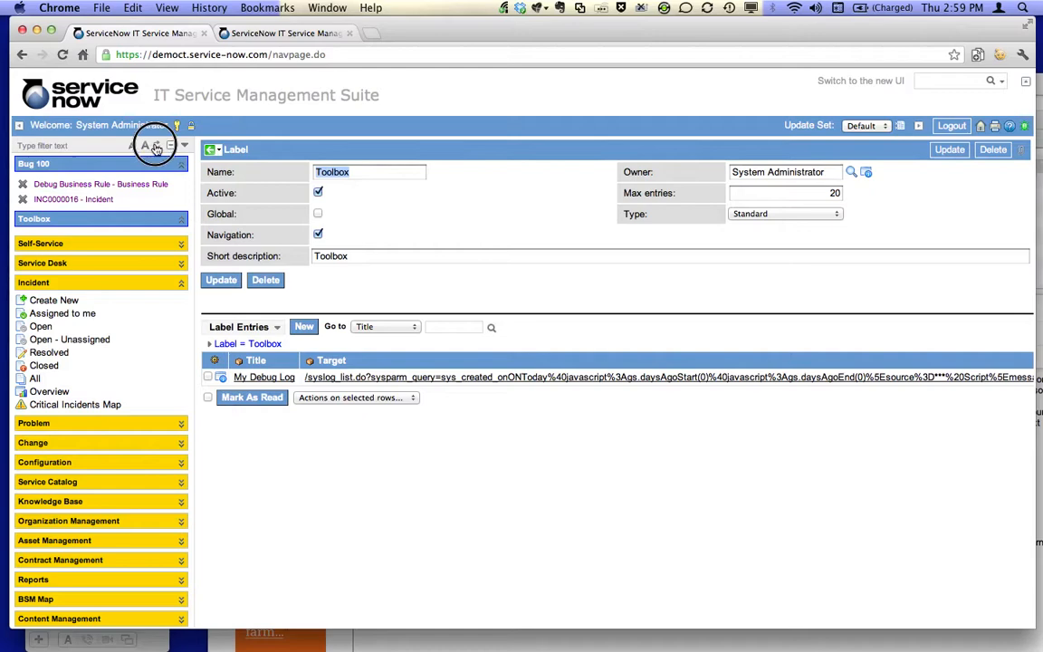
{"action": "left_click", "coordinate": [156, 145]}
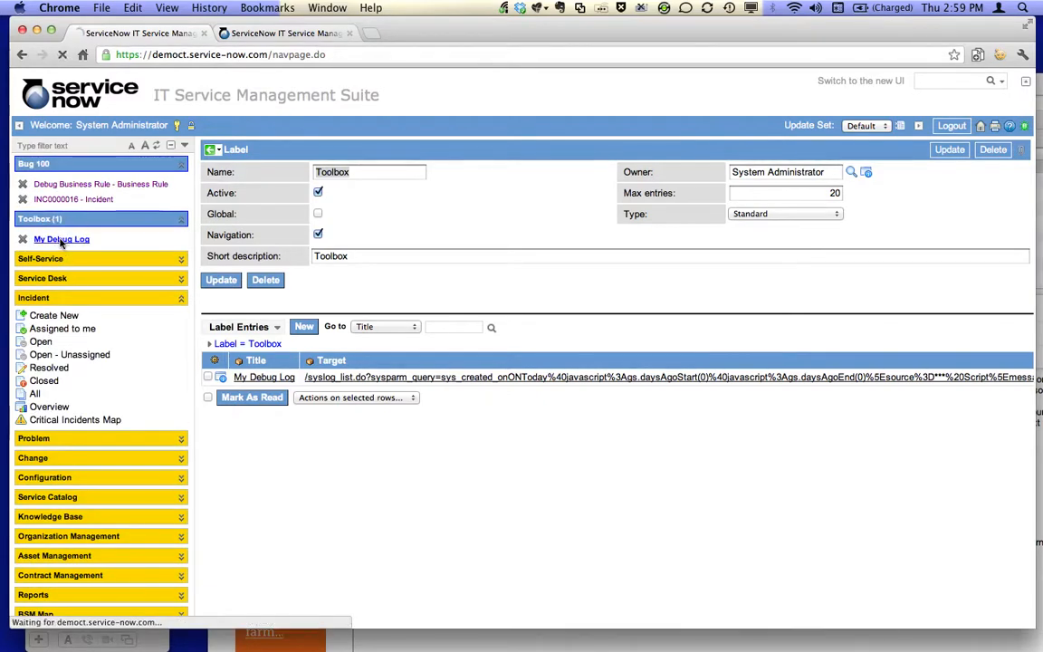
{"action": "left_click", "coordinate": [62, 239]}
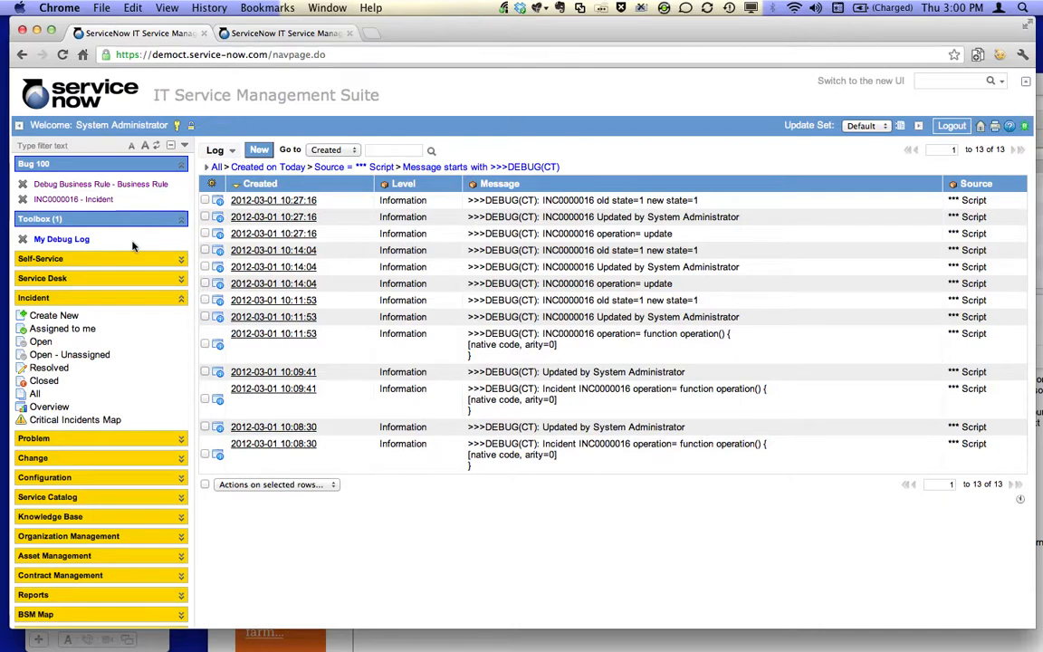
{"action": "mouse_move", "coordinate": [178, 135]}
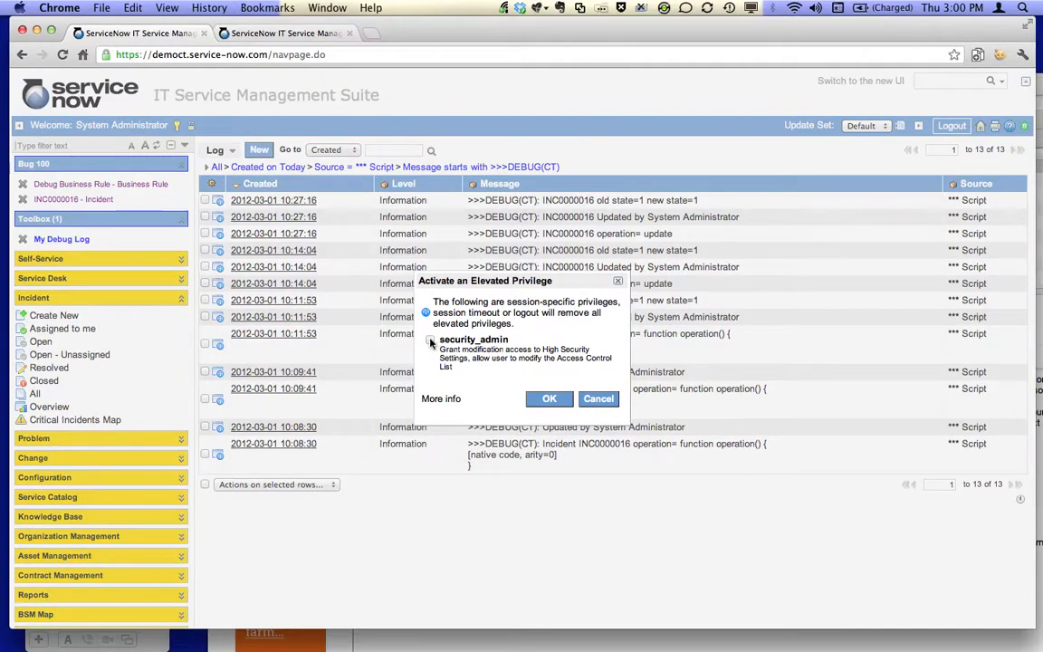
Step: Elevate the session to the security_admin role
{"action": "left_click", "coordinate": [431, 339]}
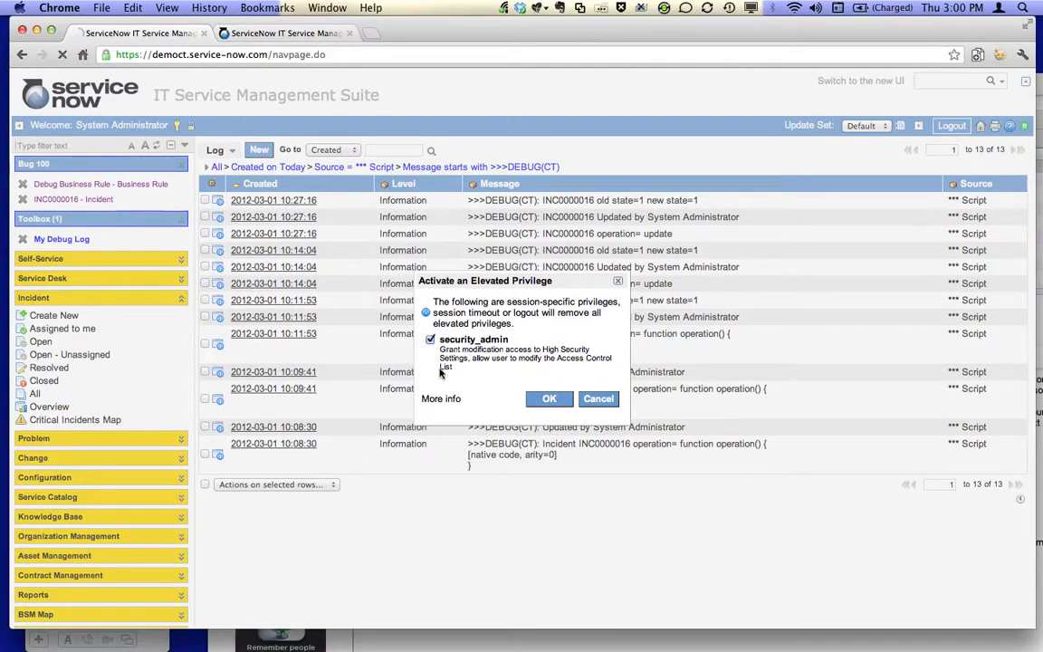
{"action": "left_click", "coordinate": [549, 399]}
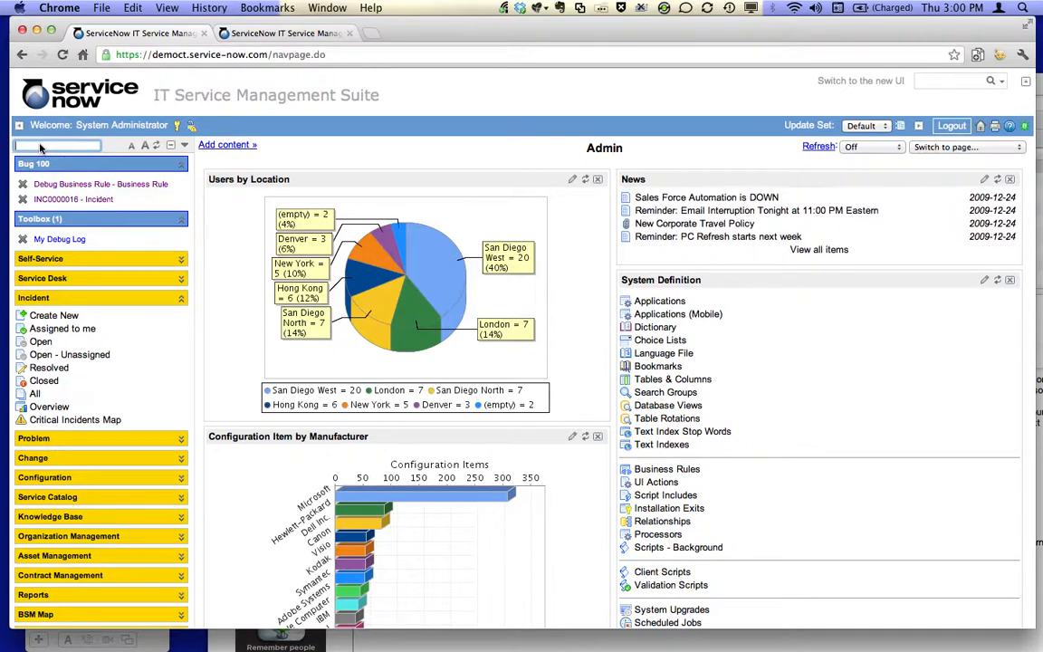
Step: Filter the navigator for 'scripts' and open Scripts - Background, bringing up its context menu
{"action": "type", "text": "scripts"}
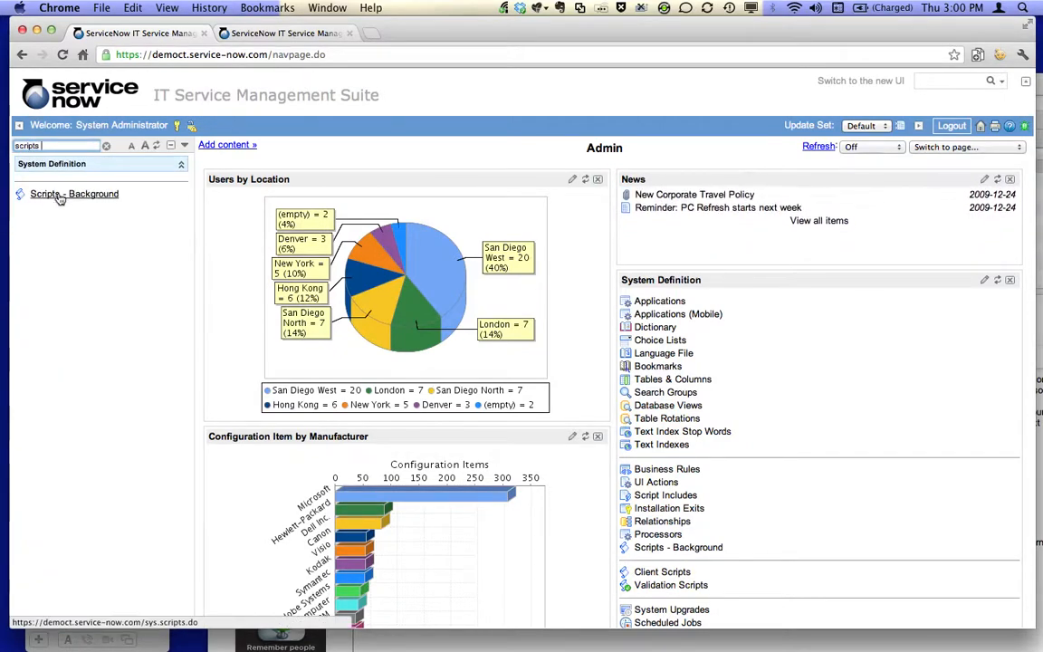
{"action": "left_click", "coordinate": [74, 194]}
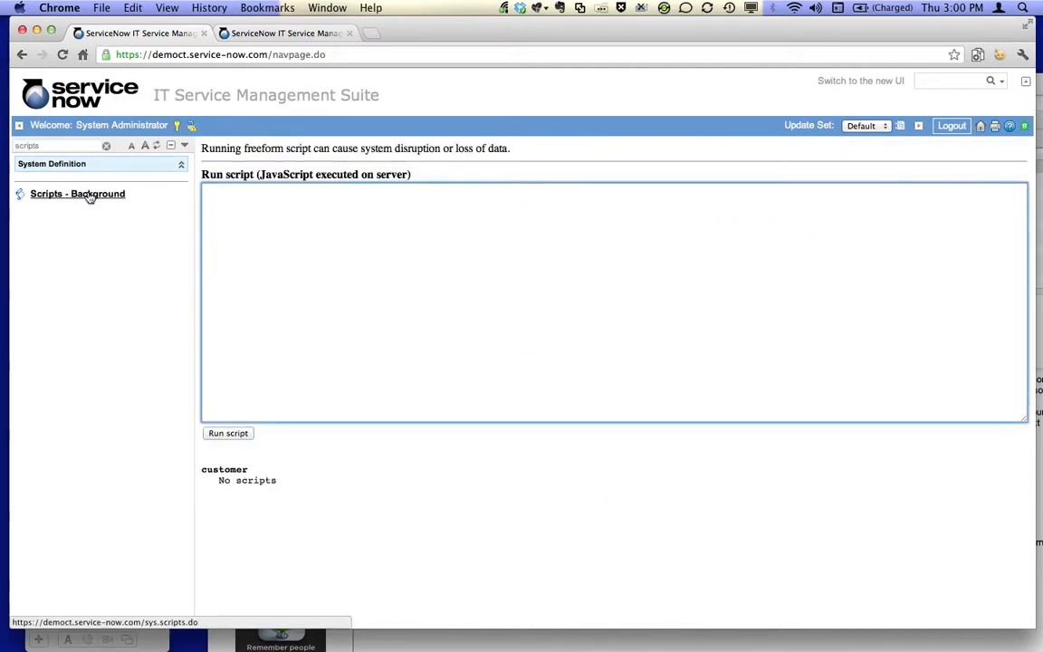
{"action": "mouse_move", "coordinate": [78, 194]}
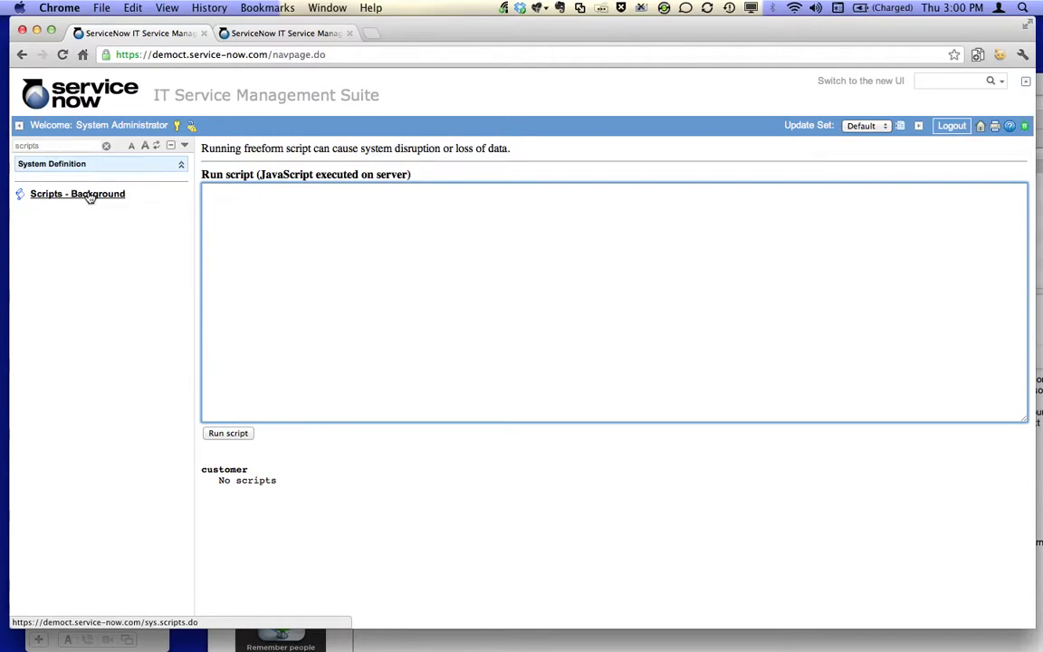
{"action": "right_click", "coordinate": [76, 194]}
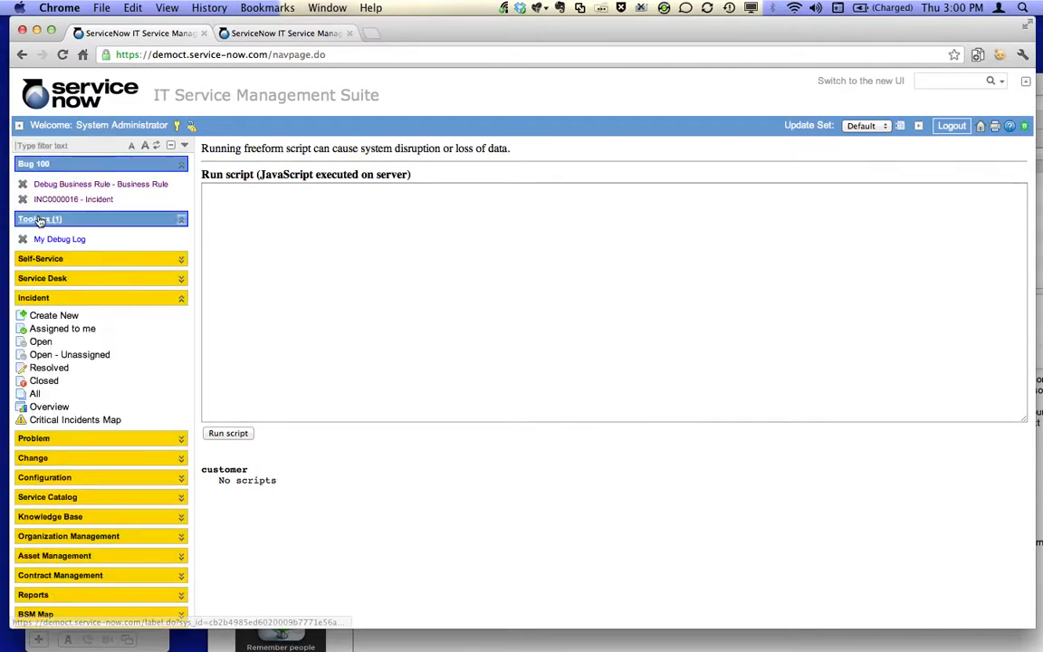
{"action": "left_click", "coordinate": [58, 239]}
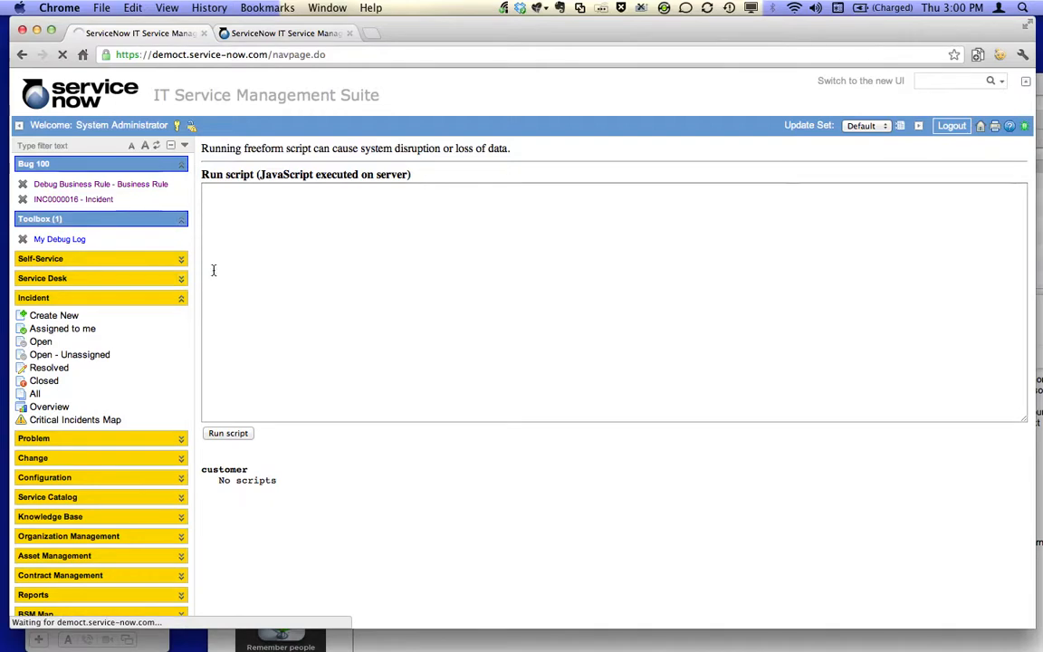
{"action": "mouse_move", "coordinate": [250, 243]}
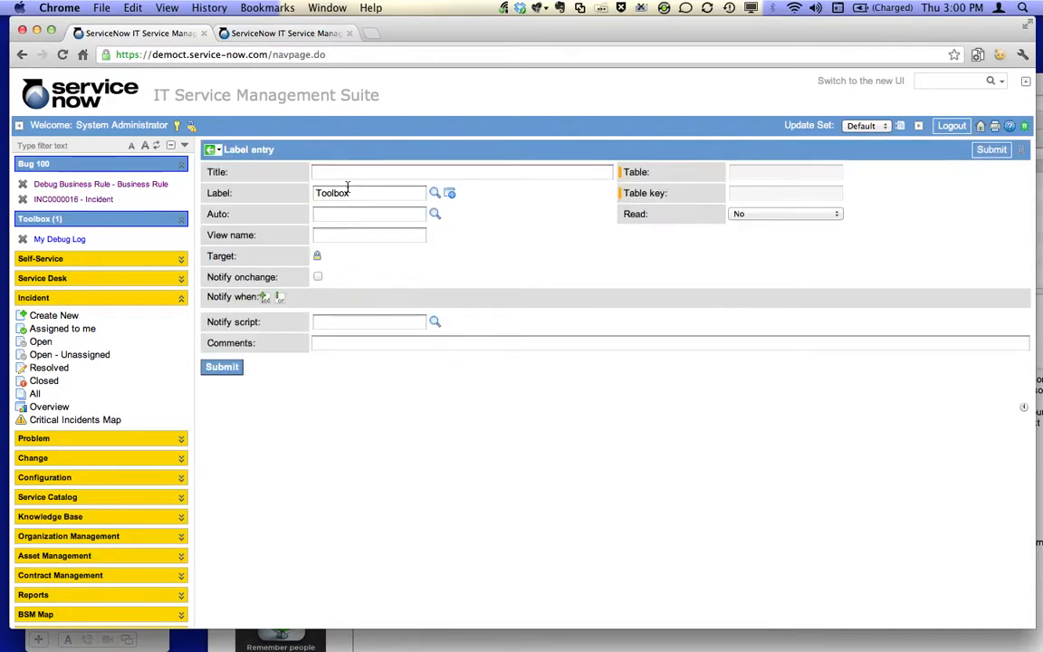
{"action": "type", "text": "Scripts - Back"}
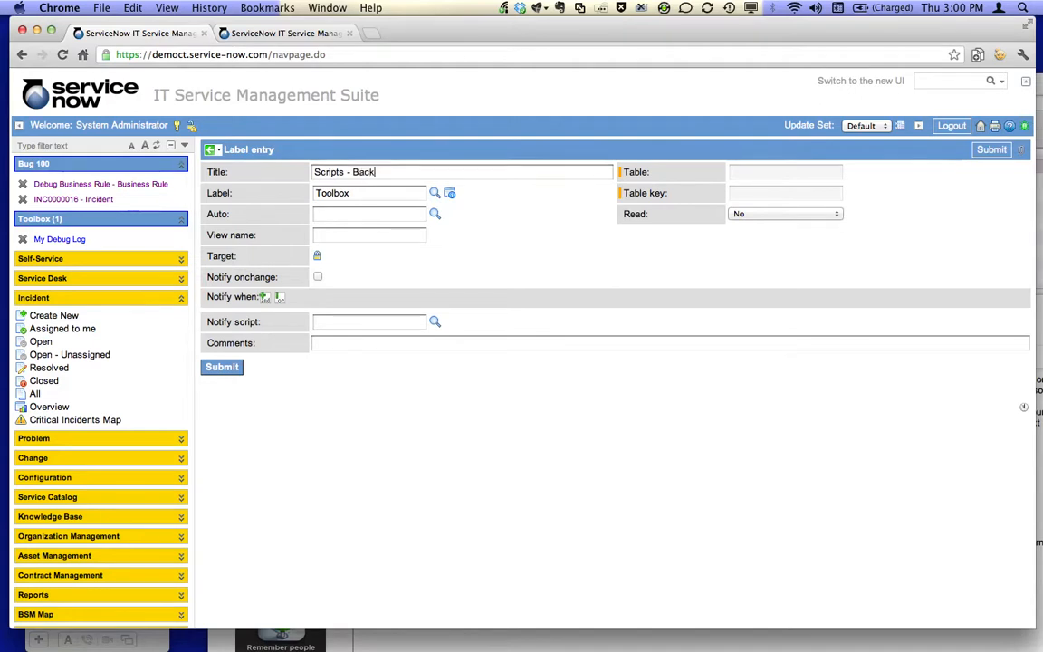
{"action": "type", "text": "ground"}
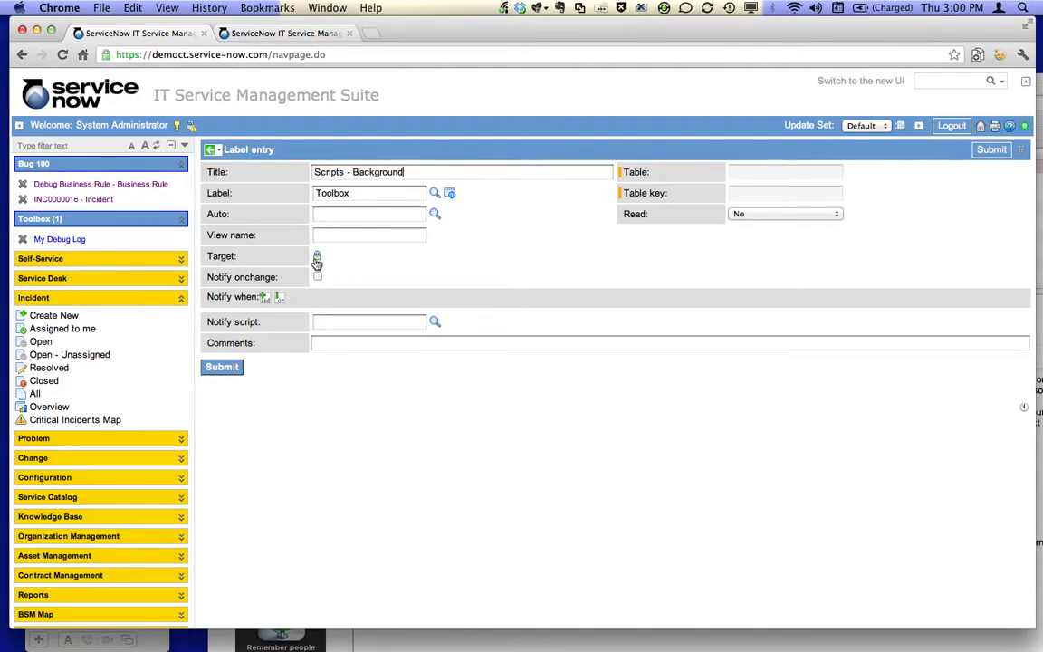
{"action": "left_click", "coordinate": [317, 257]}
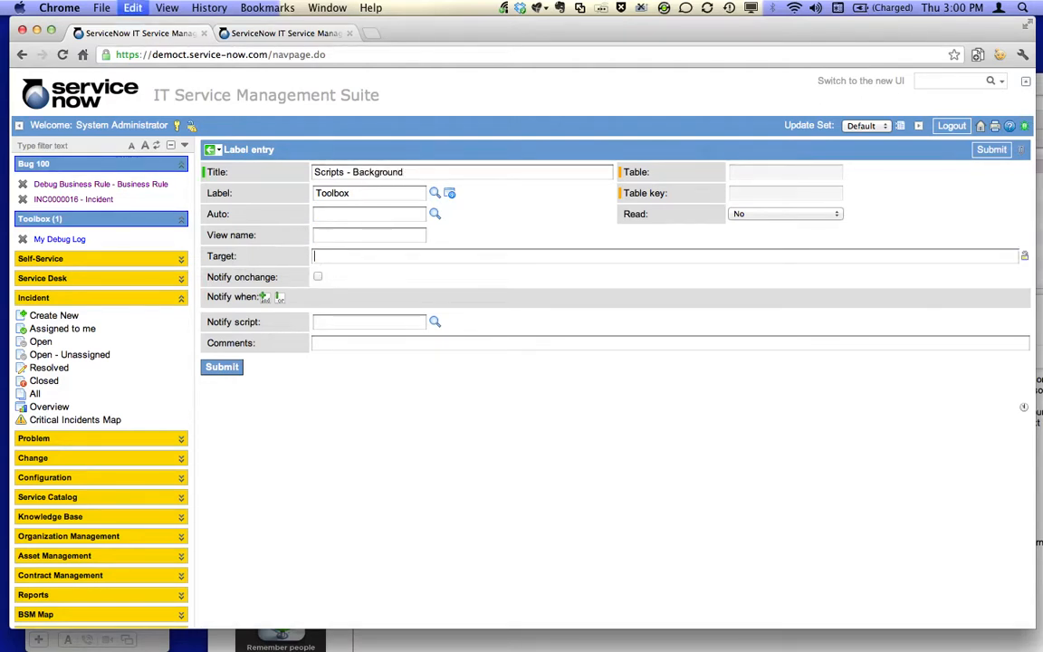
{"action": "type", "text": "https://democt.service-now.com/sys.scripts.do"}
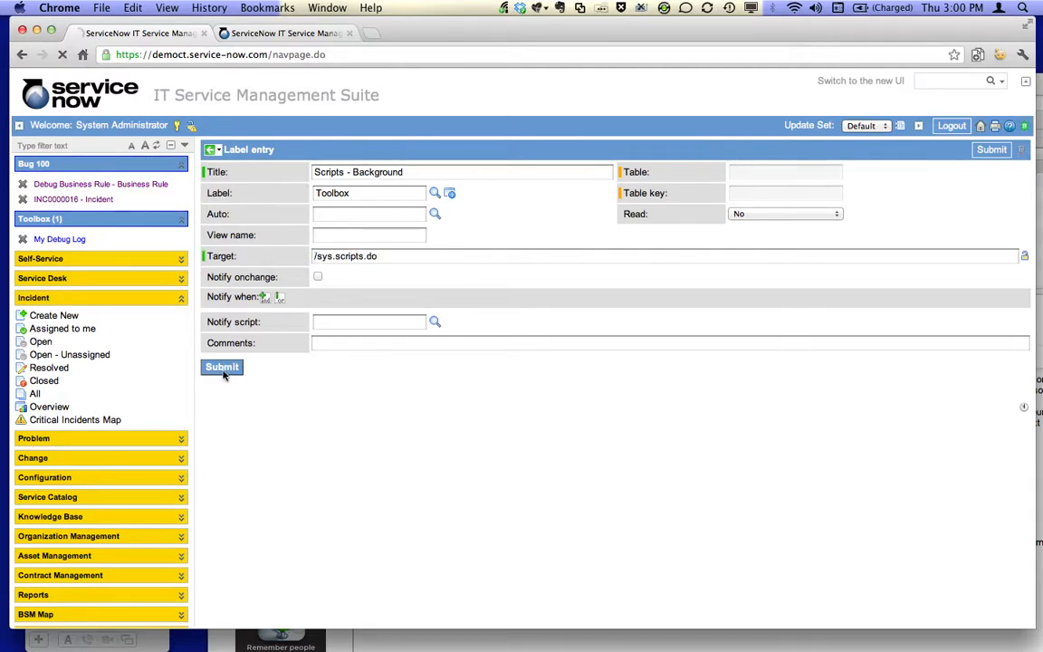
{"action": "left_click", "coordinate": [221, 366]}
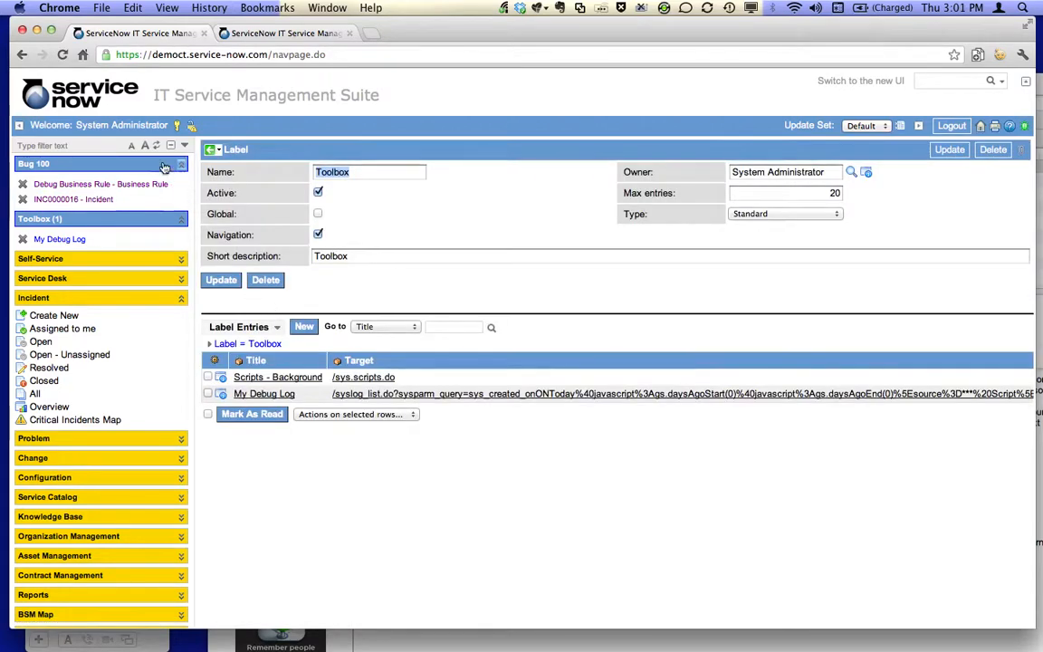
Step: Refresh the navigator so Toolbox lists Scripts - Background and My Debug Log
{"action": "left_click", "coordinate": [159, 145]}
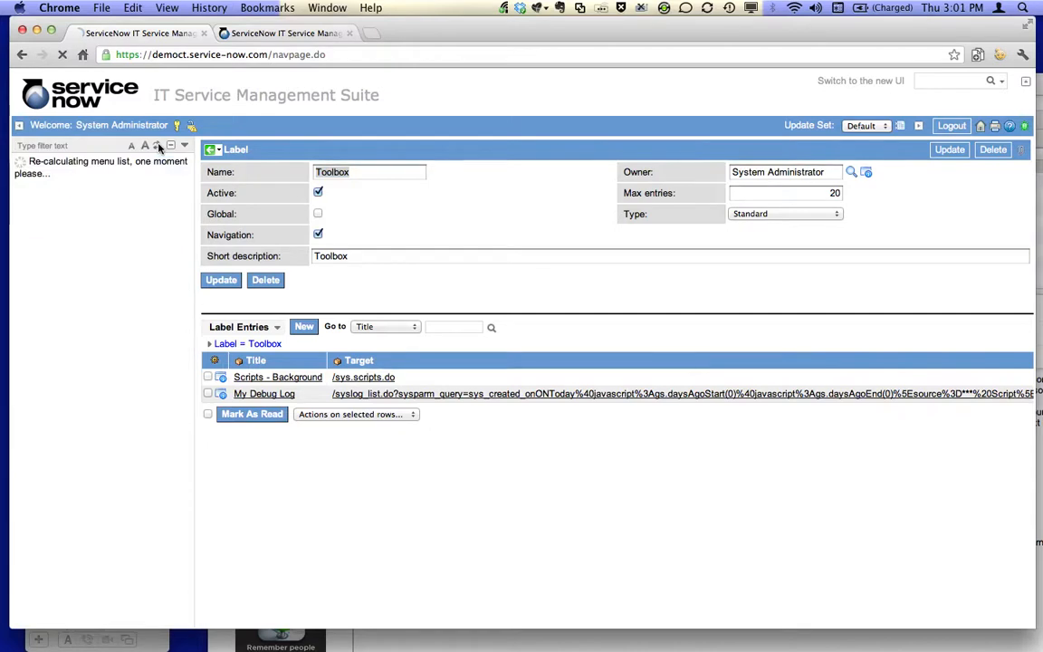
{"action": "mouse_move", "coordinate": [73, 239]}
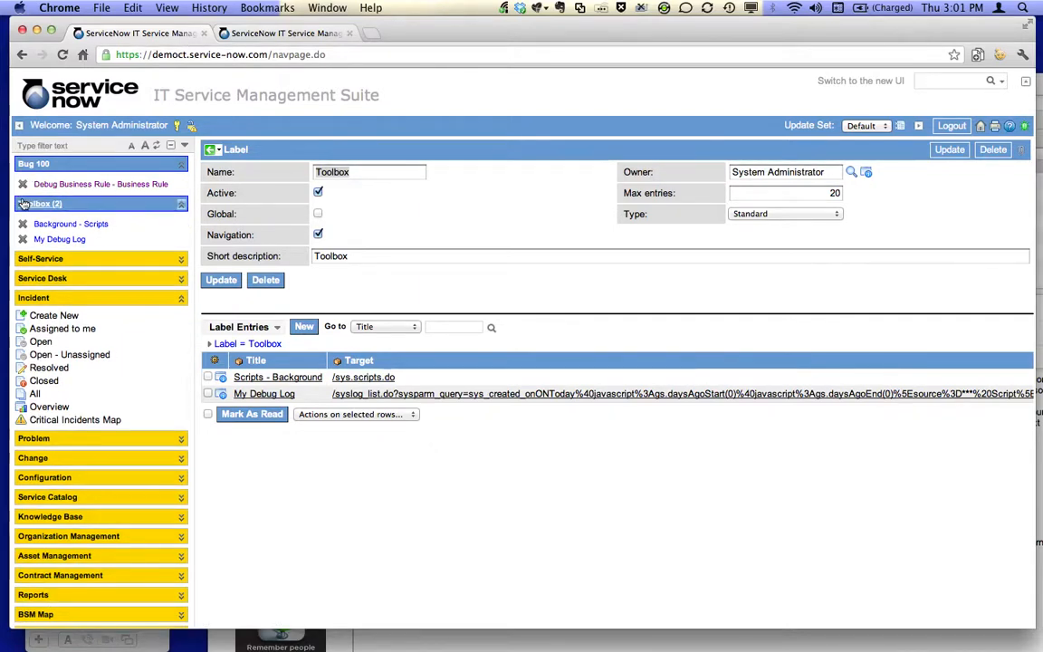
Step: Delete the INC0000016 item from Bug 100, leaving only Debug Business Rule
{"action": "left_click", "coordinate": [32, 163]}
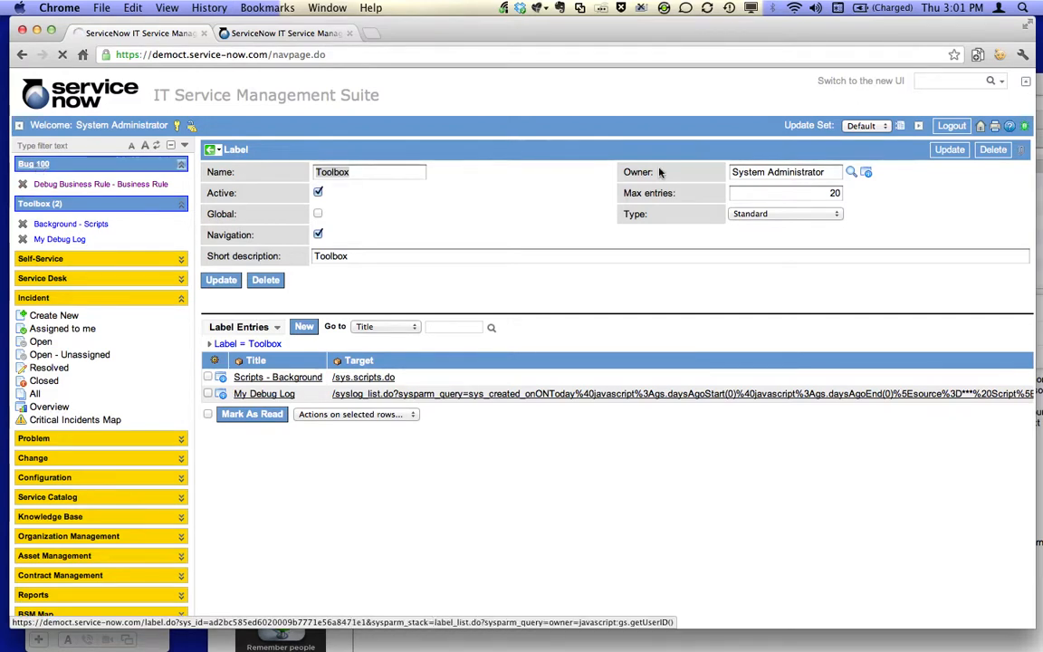
{"action": "left_click", "coordinate": [32, 163]}
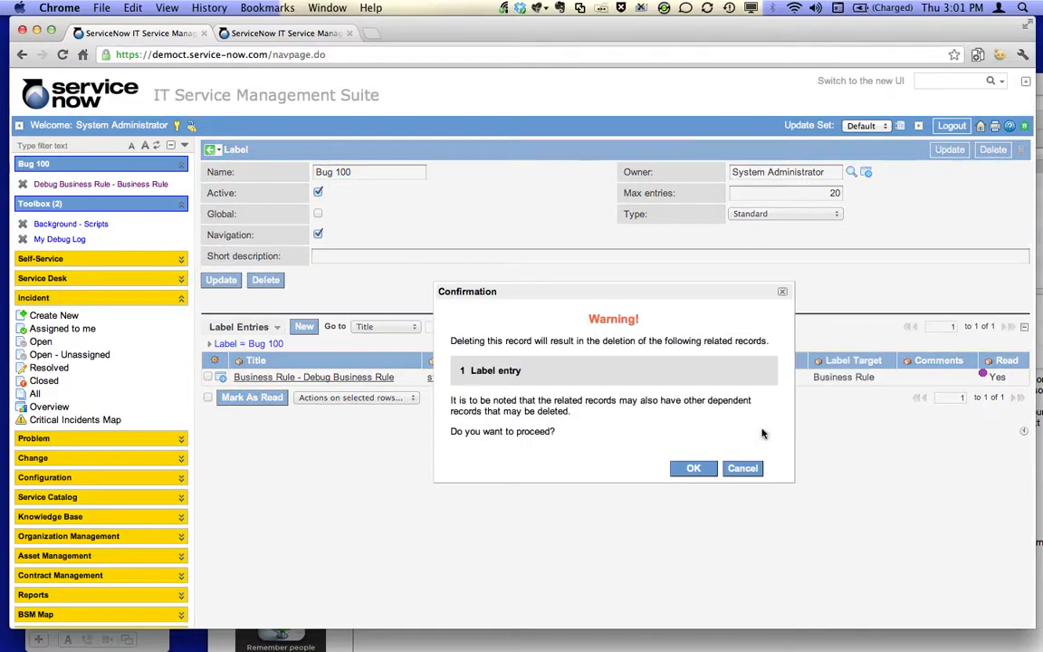
{"action": "left_click", "coordinate": [693, 467]}
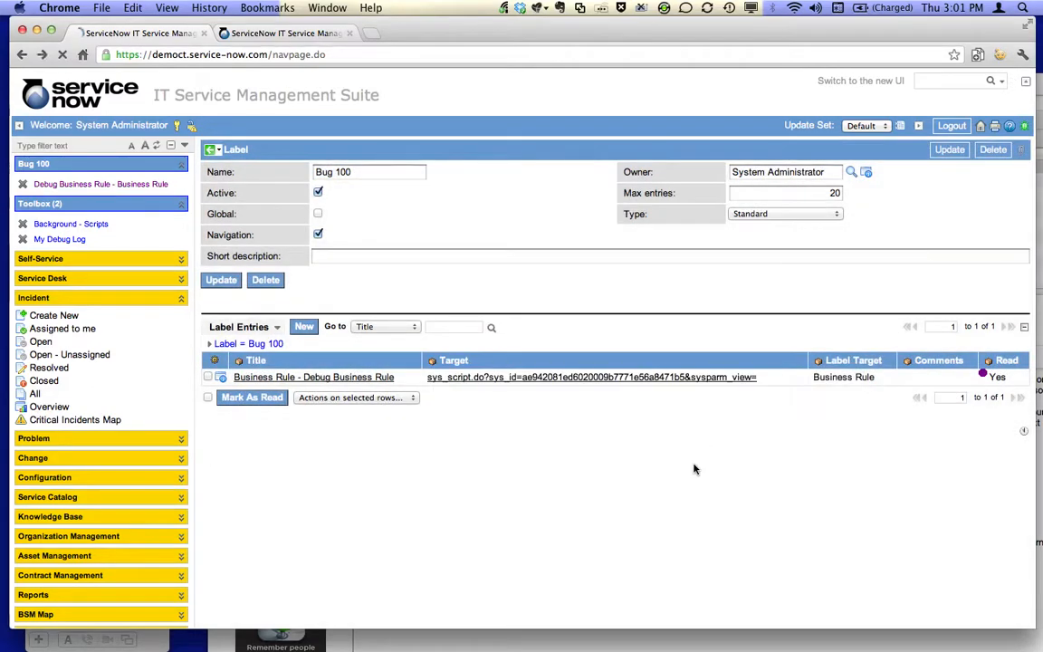